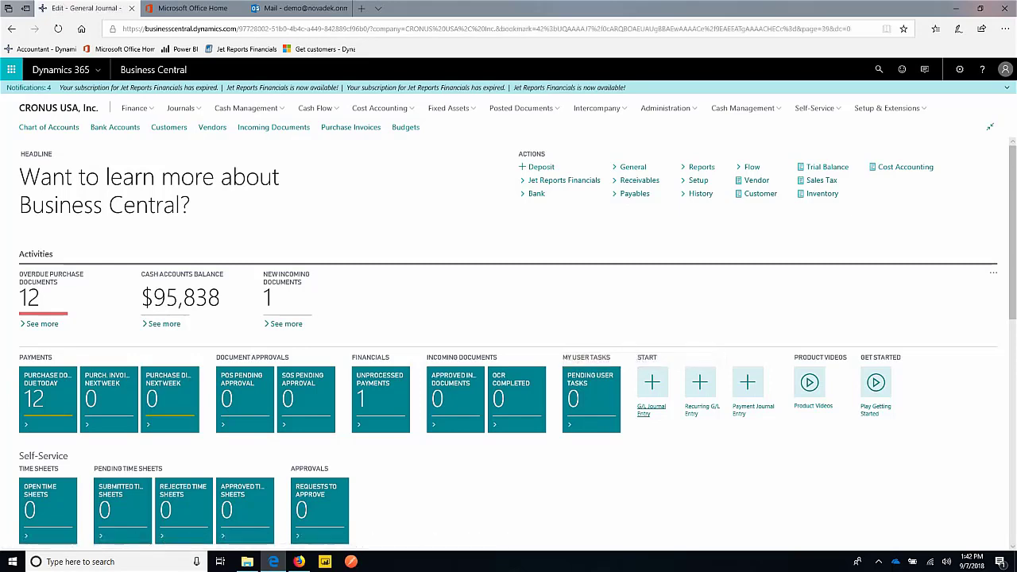
Open General Journals and the DAN batch holding the August salary accrual lines
{"action": "left_click", "coordinate": [652, 381]}
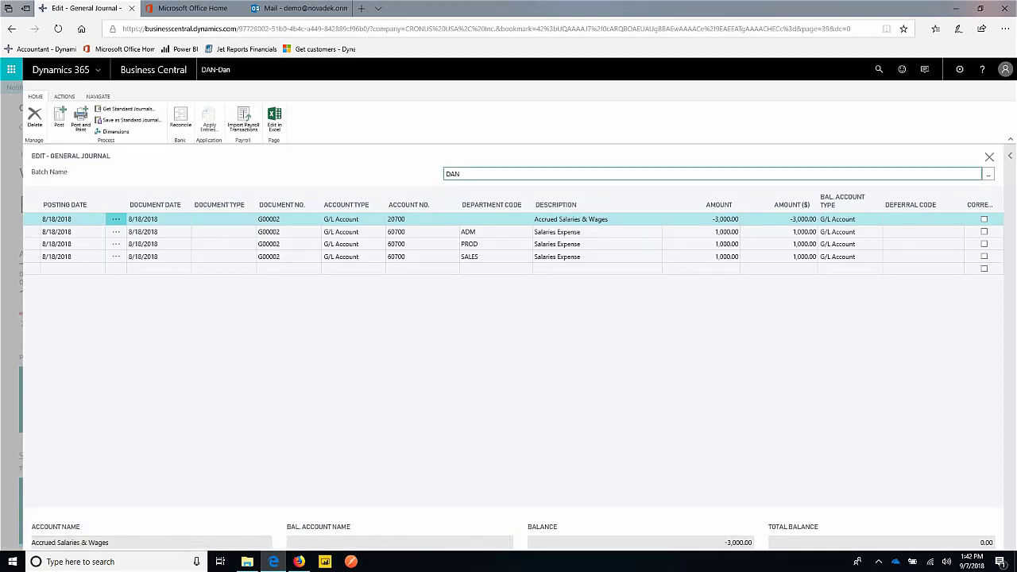
{"action": "left_click", "coordinate": [715, 174]}
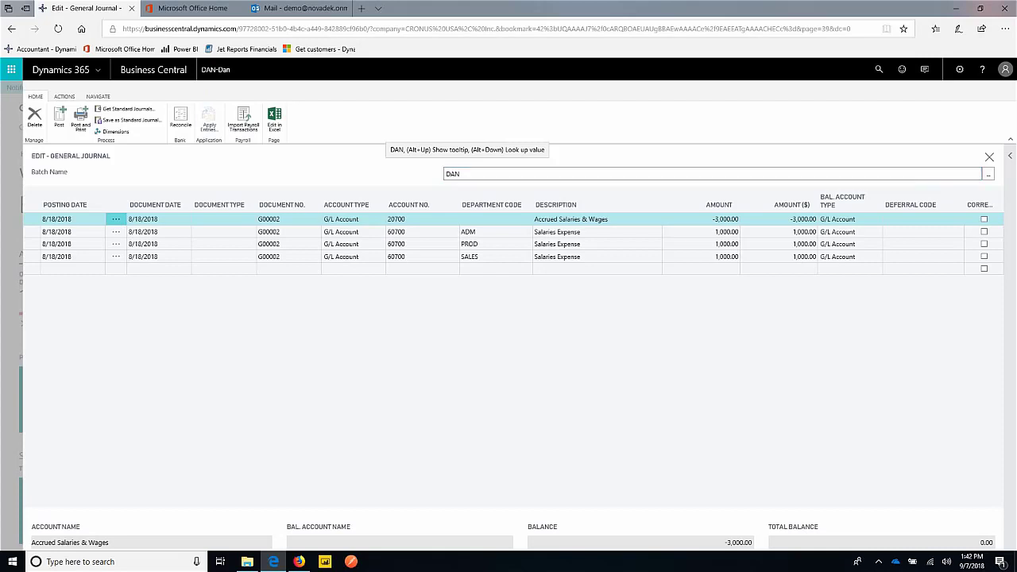
Delete all existing salary journal lines, confirming the deletion
{"action": "left_click", "coordinate": [116, 220]}
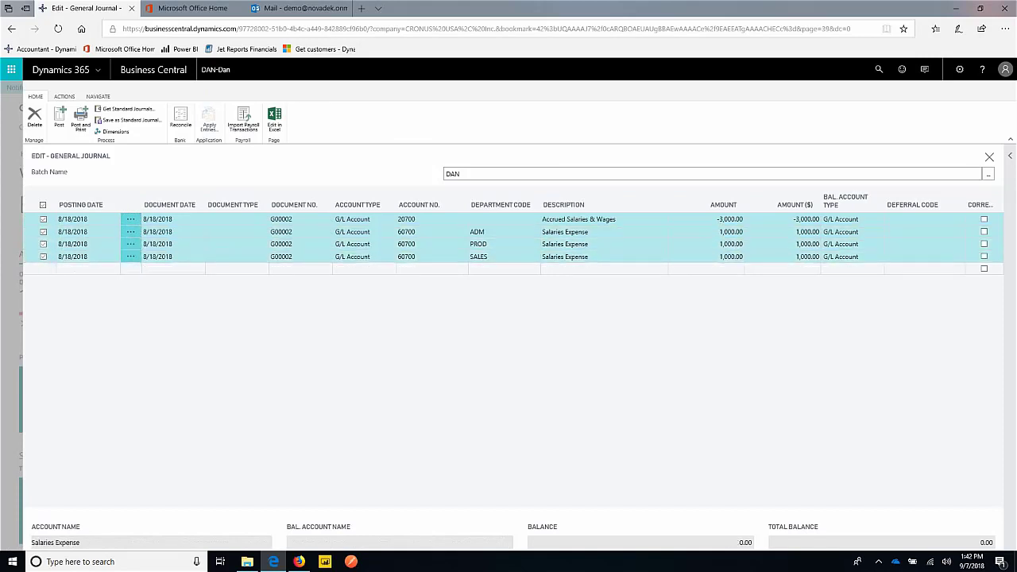
{"action": "left_click", "coordinate": [35, 120]}
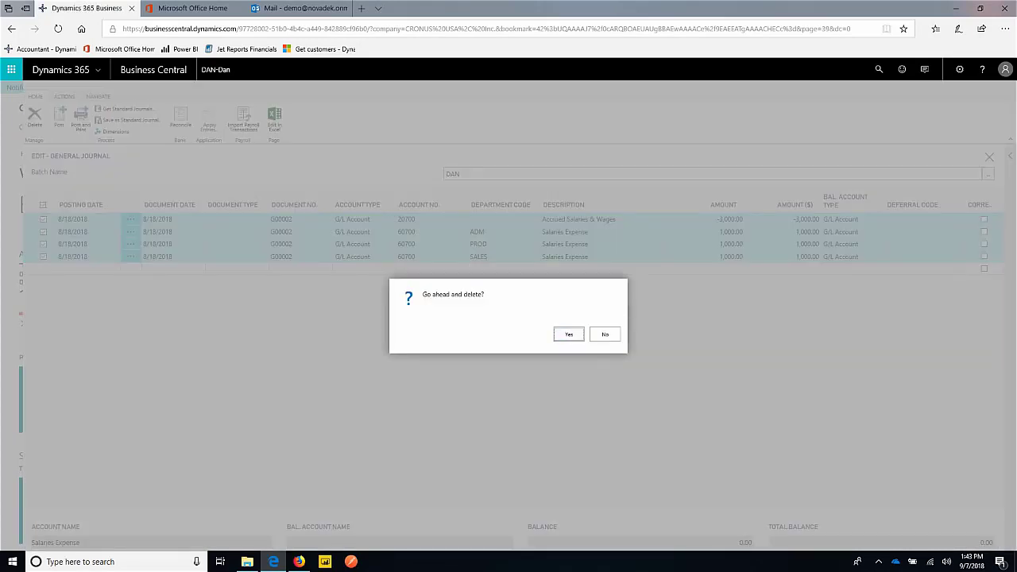
{"action": "left_click", "coordinate": [569, 334]}
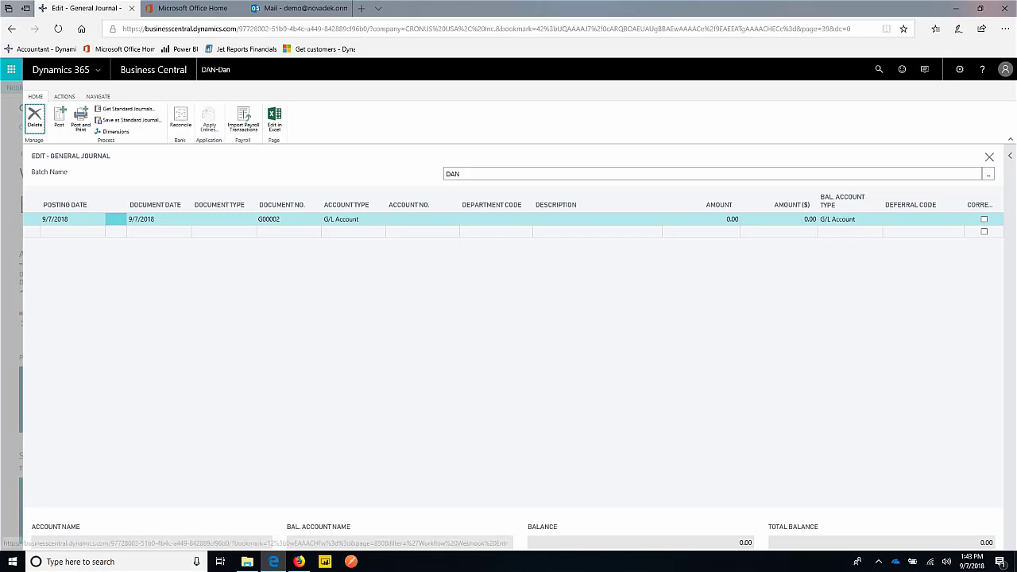
{"action": "mouse_move", "coordinate": [127, 108]}
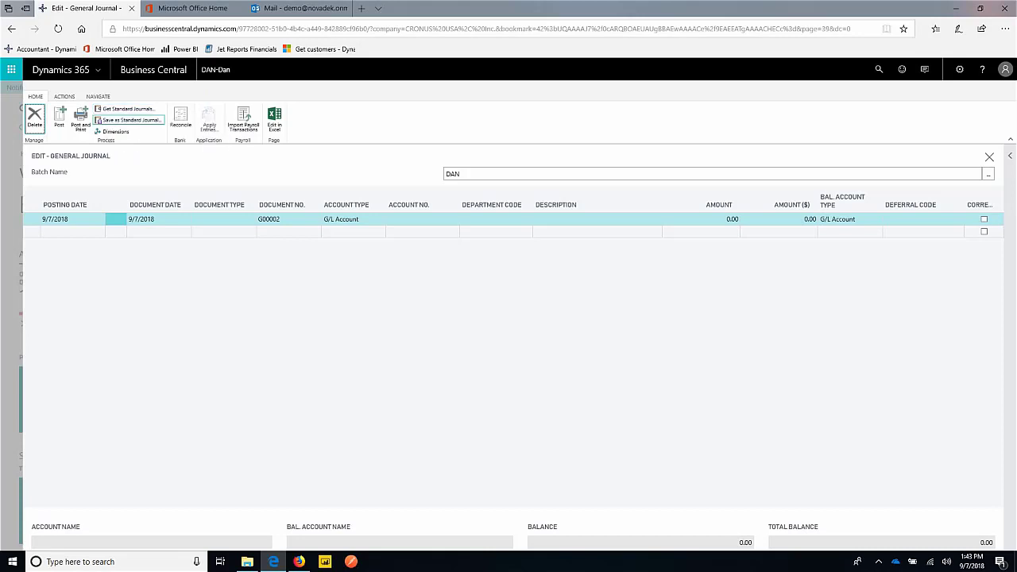
{"action": "mouse_move", "coordinate": [129, 121]}
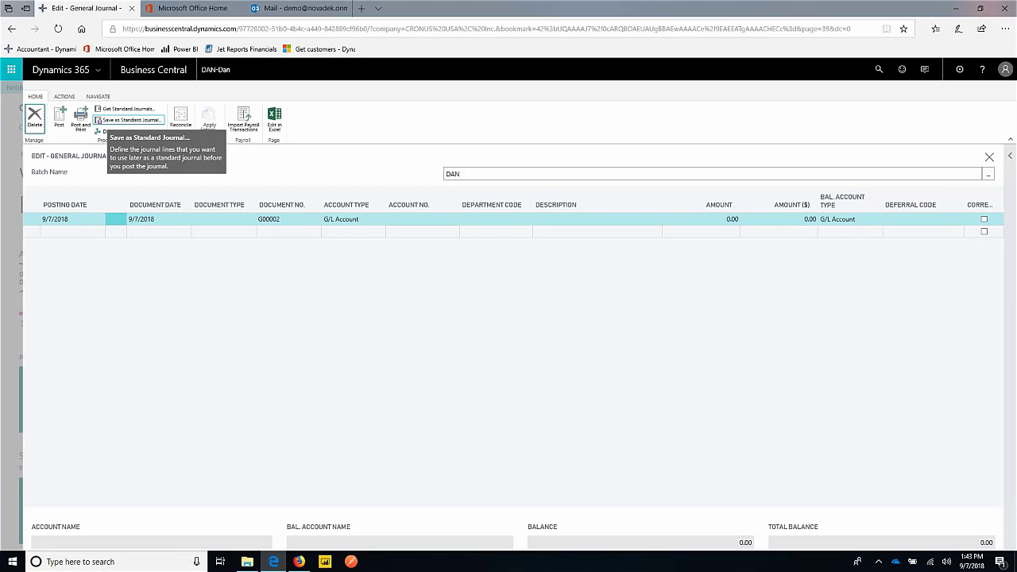
Insert the SALARY standard journal lines into the batch and dismiss the confirmation
{"action": "left_click", "coordinate": [130, 121]}
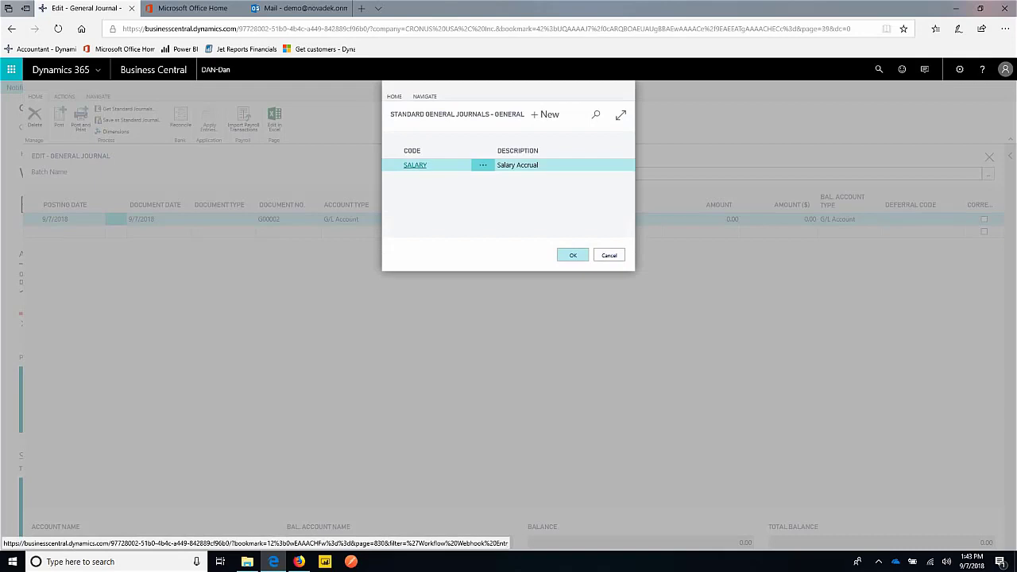
{"action": "left_click", "coordinate": [572, 254]}
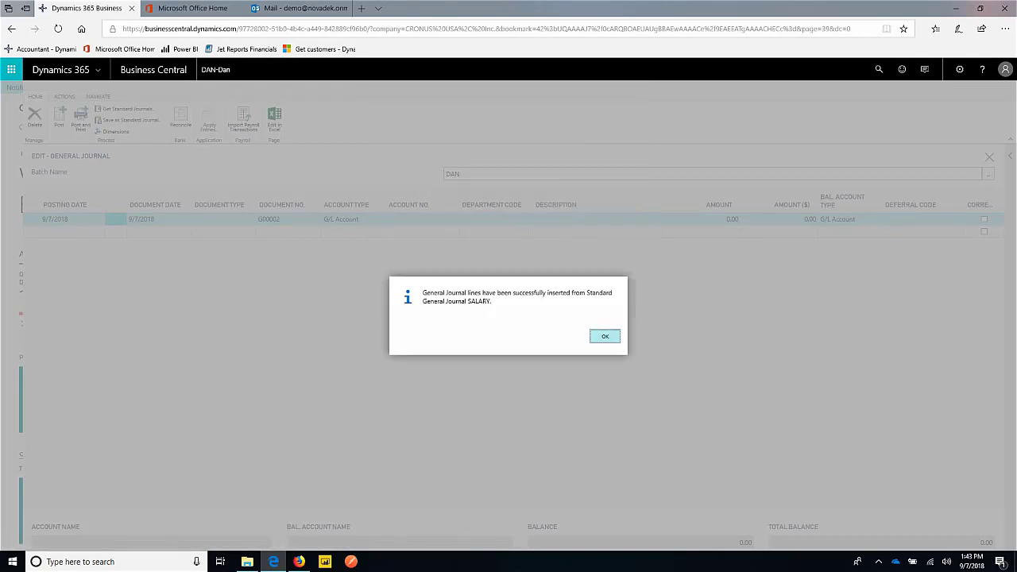
{"action": "left_click", "coordinate": [603, 336]}
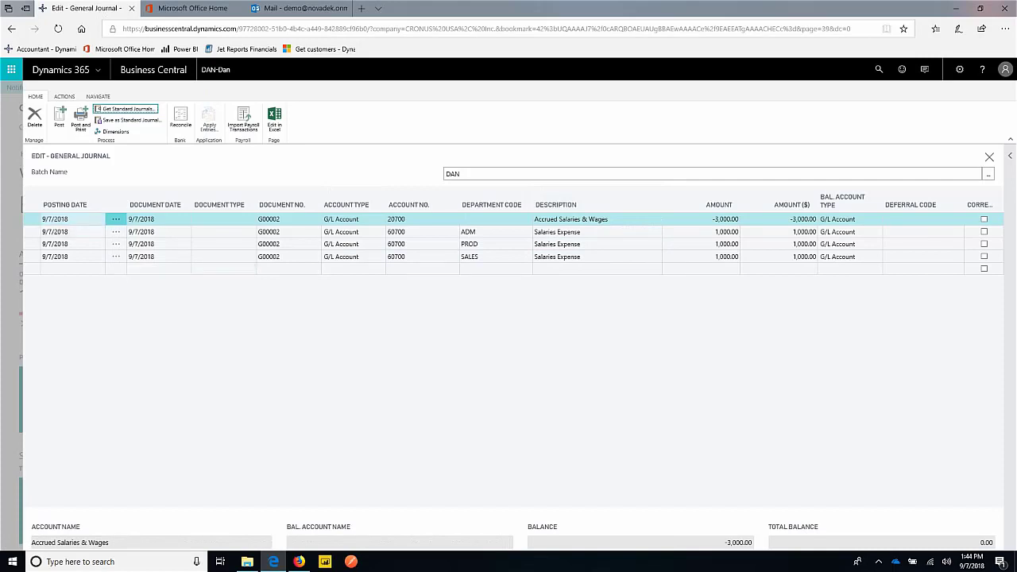
Set the posting date of the four salary lines to 9/30/2018
{"action": "left_click", "coordinate": [67, 219]}
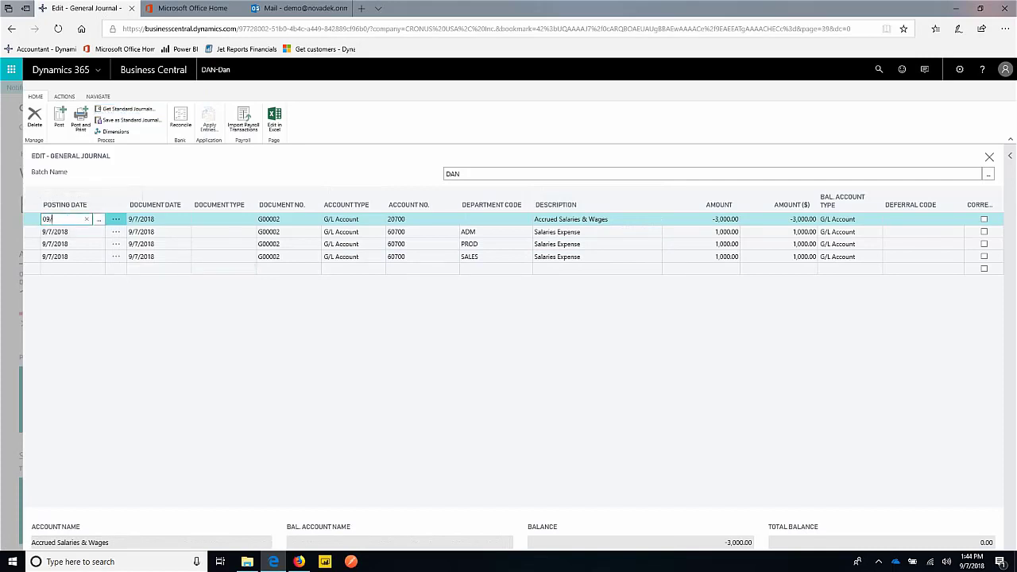
{"action": "type", "text": "9/30/2018"}
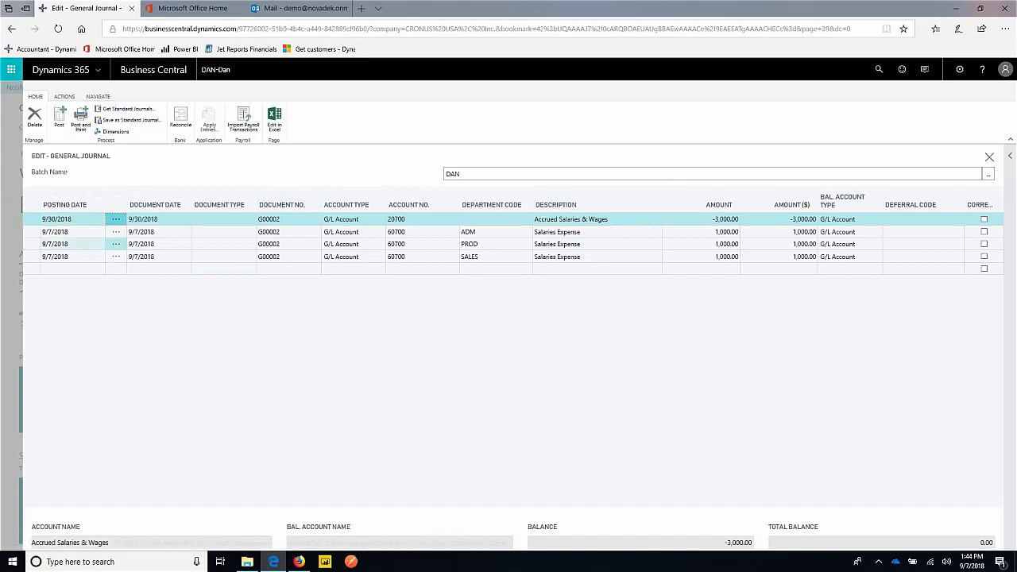
{"action": "left_click", "coordinate": [56, 232]}
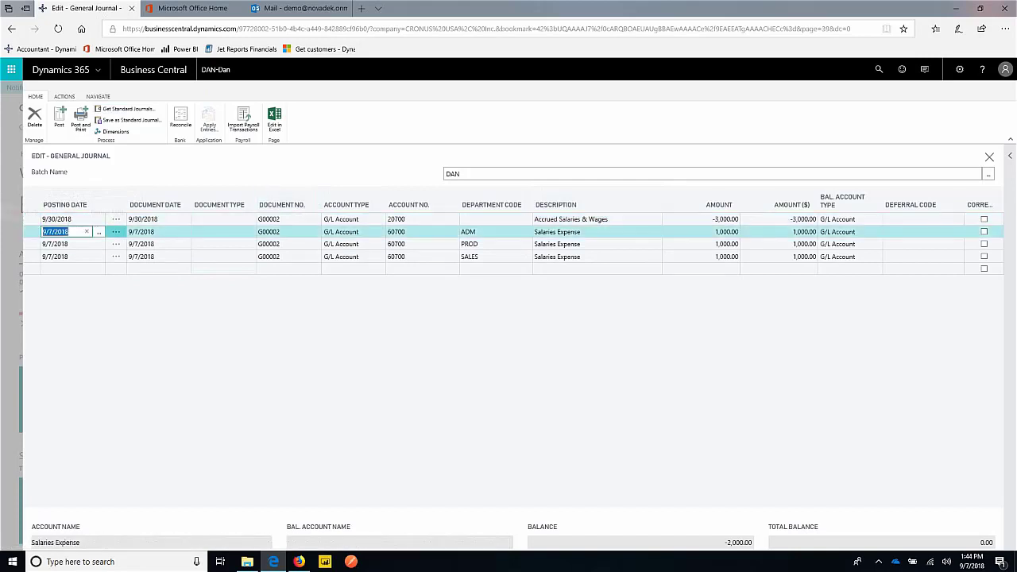
{"action": "type", "text": "09/30/2018"}
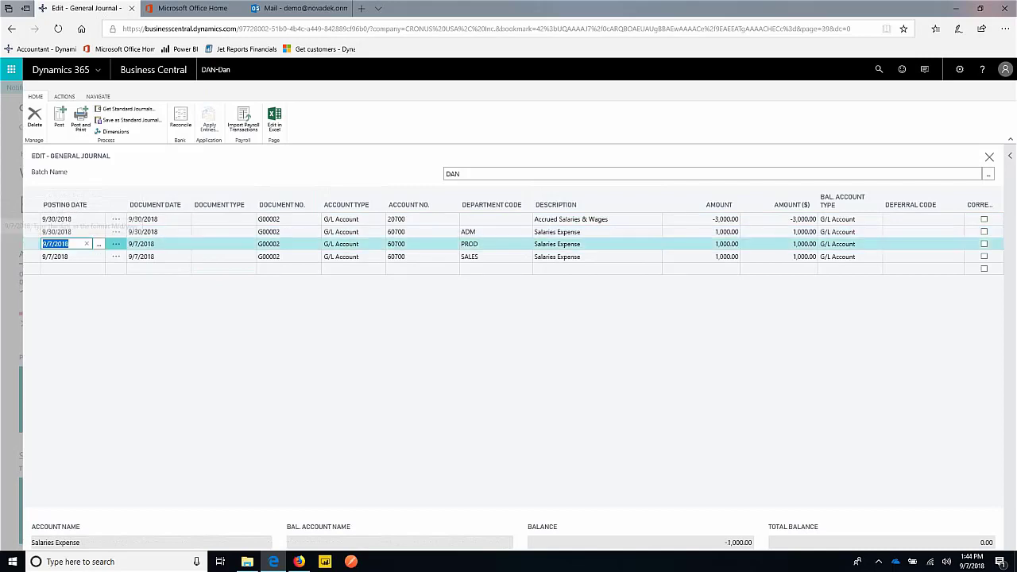
{"action": "type", "text": "09/30/2018"}
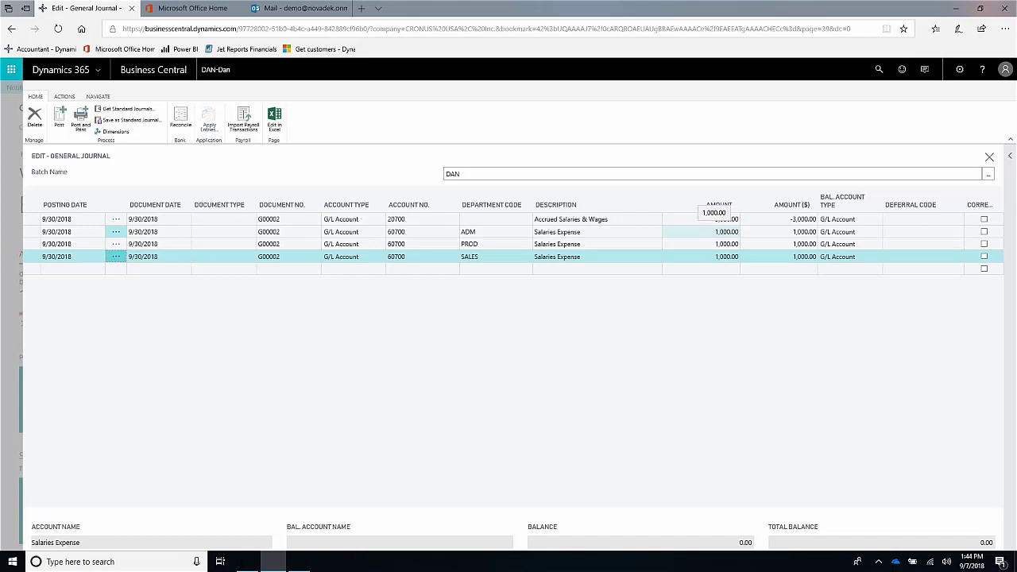
{"action": "left_click", "coordinate": [718, 219]}
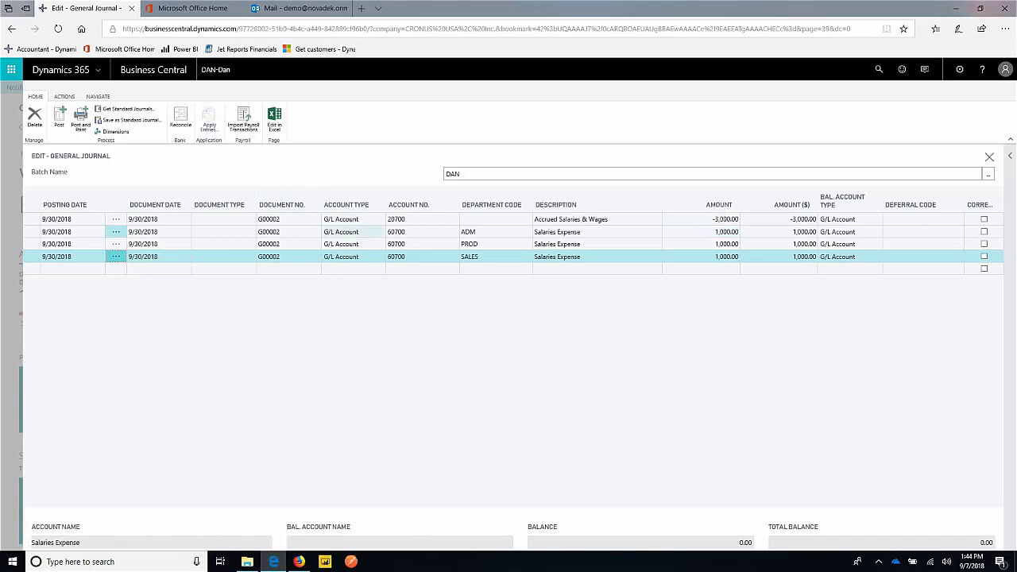
{"action": "left_click", "coordinate": [421, 203]}
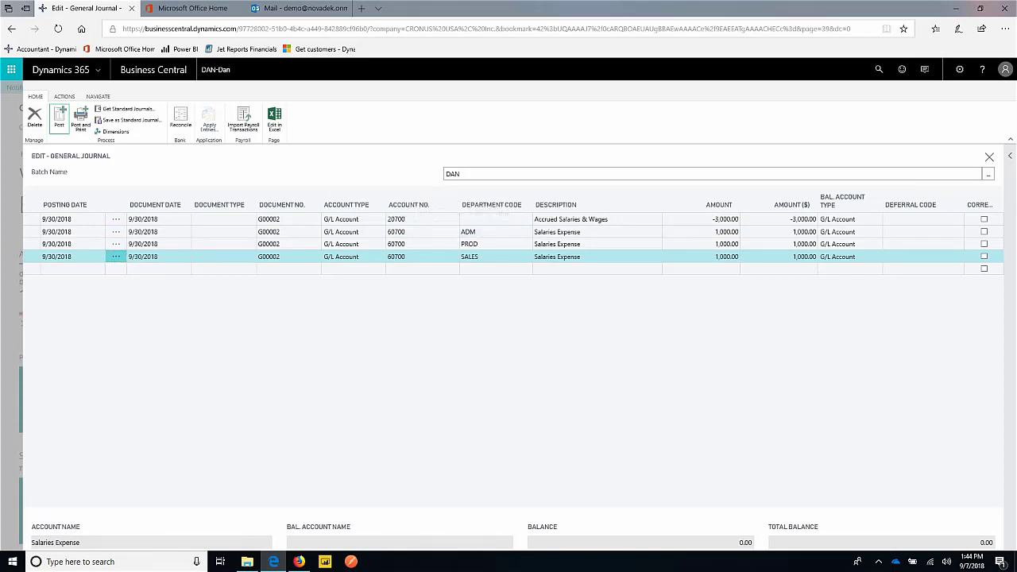
Post the four salary lines and acknowledge the success message
{"action": "left_click", "coordinate": [59, 118]}
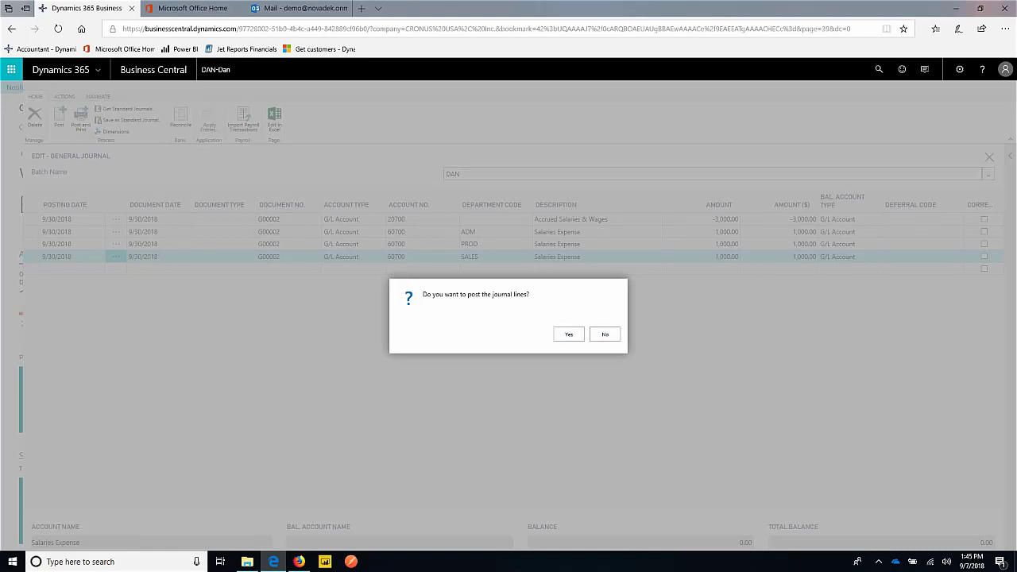
{"action": "left_click", "coordinate": [568, 333]}
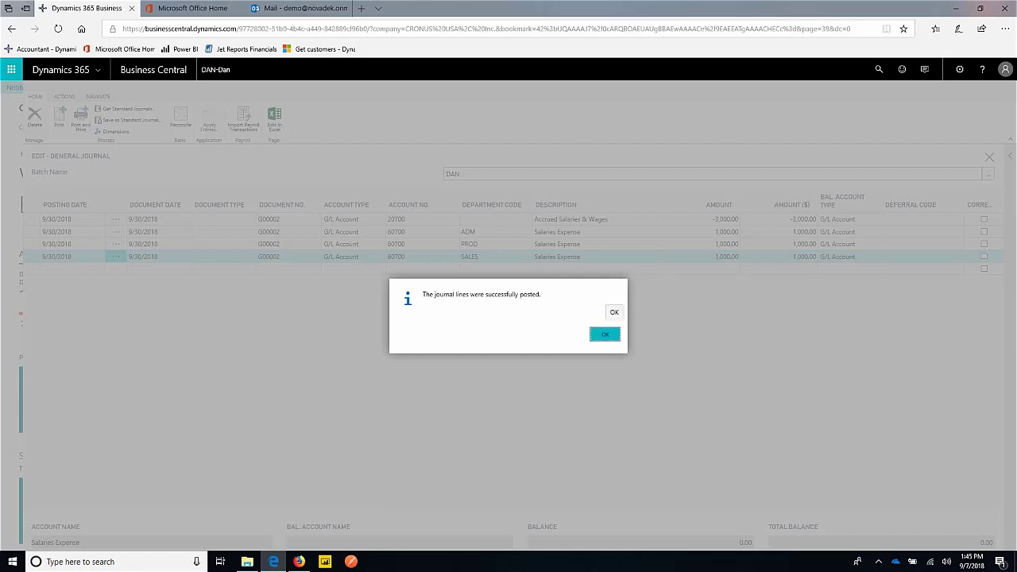
{"action": "left_click", "coordinate": [603, 334]}
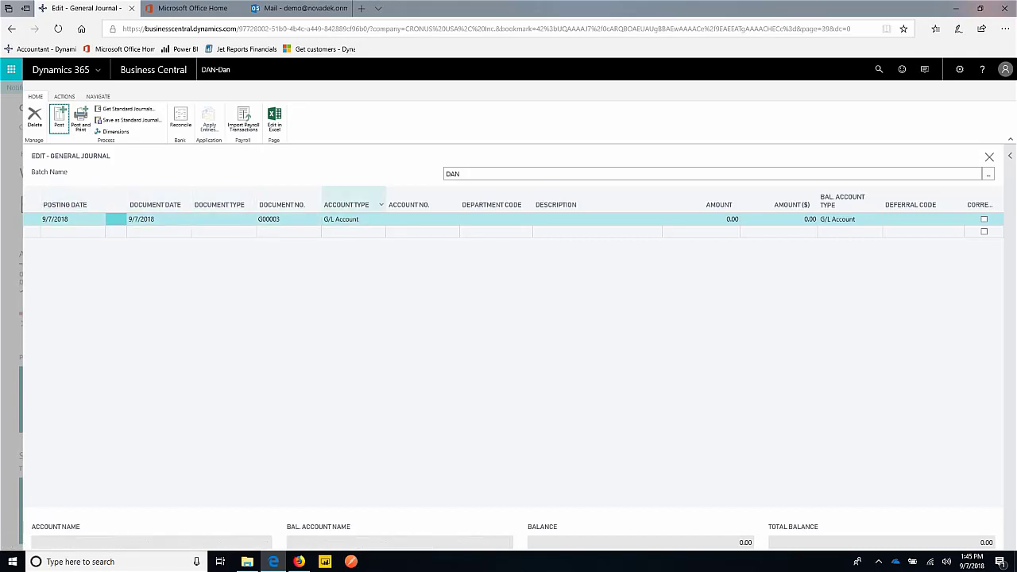
Browse the G/L account list and enter amount -1000 on the Accrued Expenses line
{"action": "left_click", "coordinate": [417, 220]}
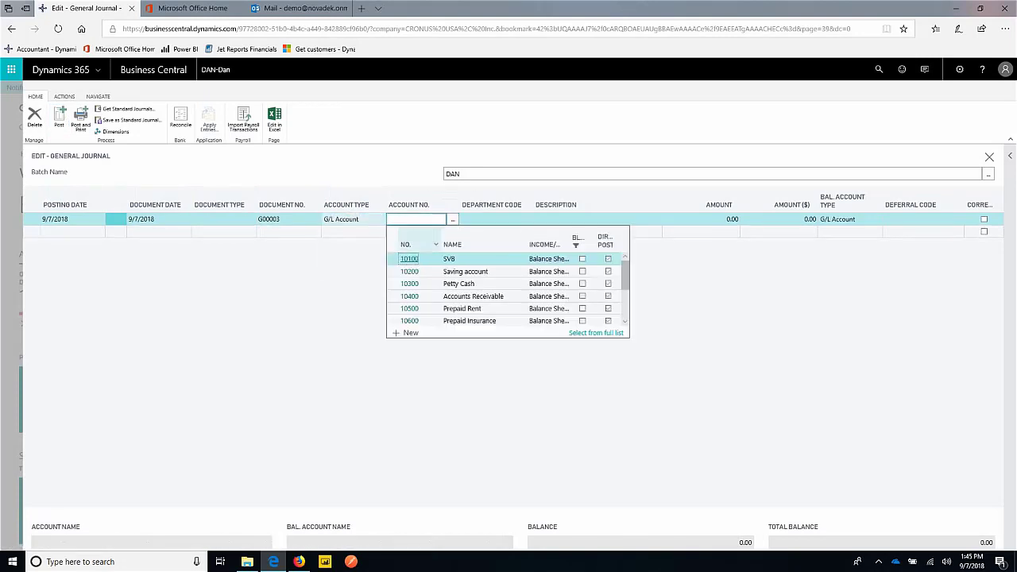
{"action": "scroll", "scroll_direction": "down", "scroll_amount": 3}
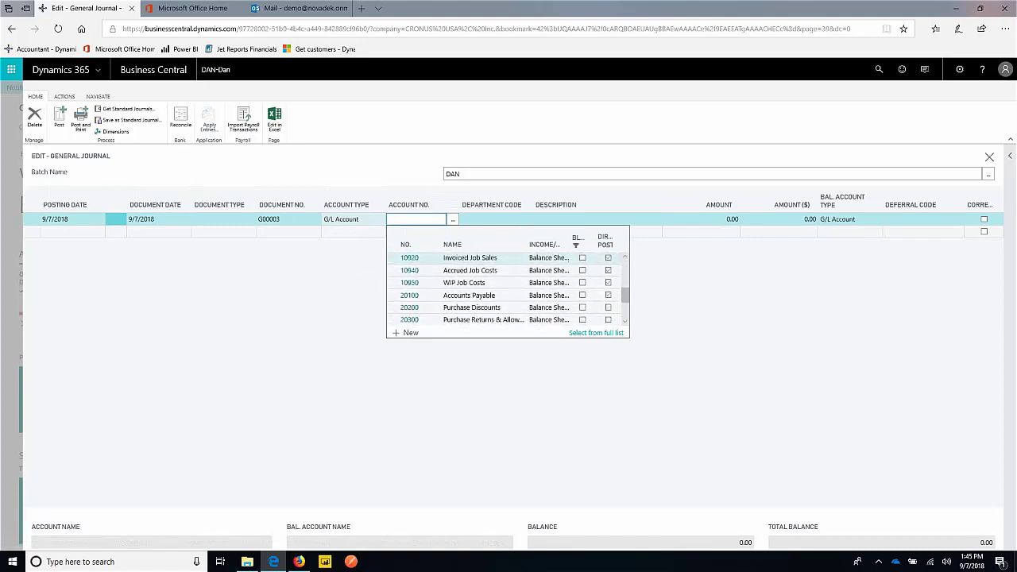
{"action": "scroll", "scroll_direction": "down", "scroll_amount": 3}
{"action": "type", "text": "20701"}
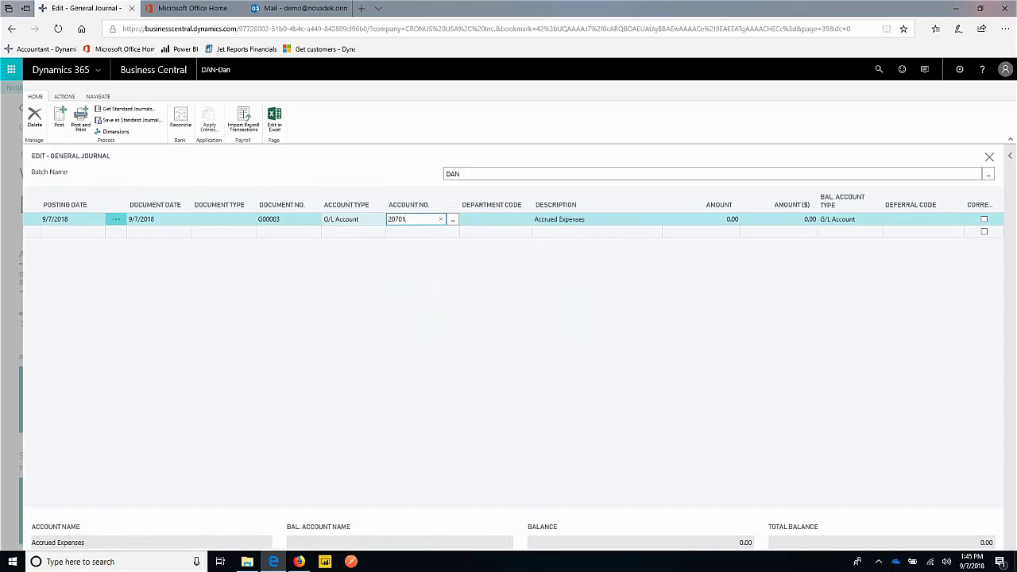
{"action": "left_click", "coordinate": [718, 219]}
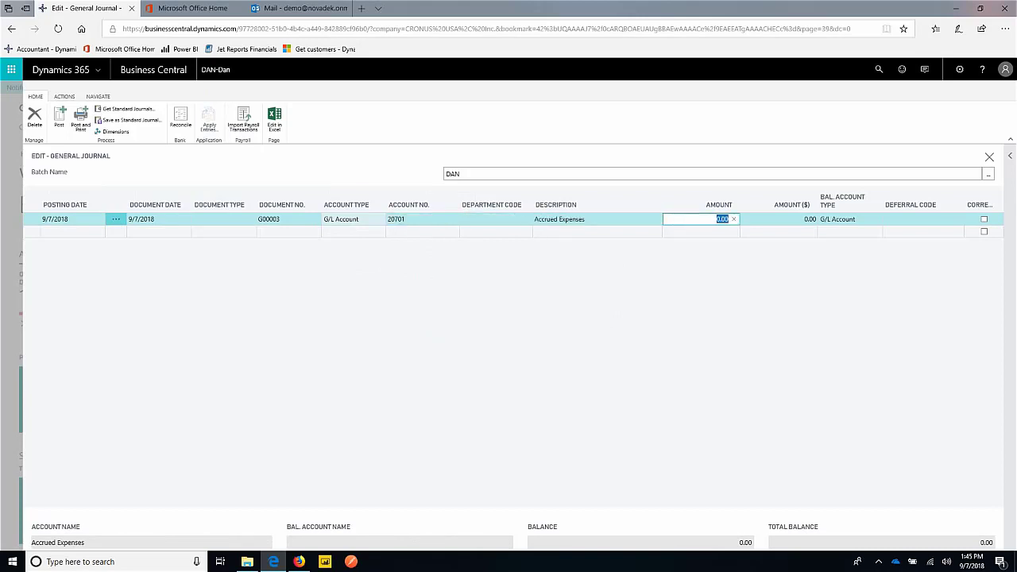
{"action": "type", "text": "-1000"}
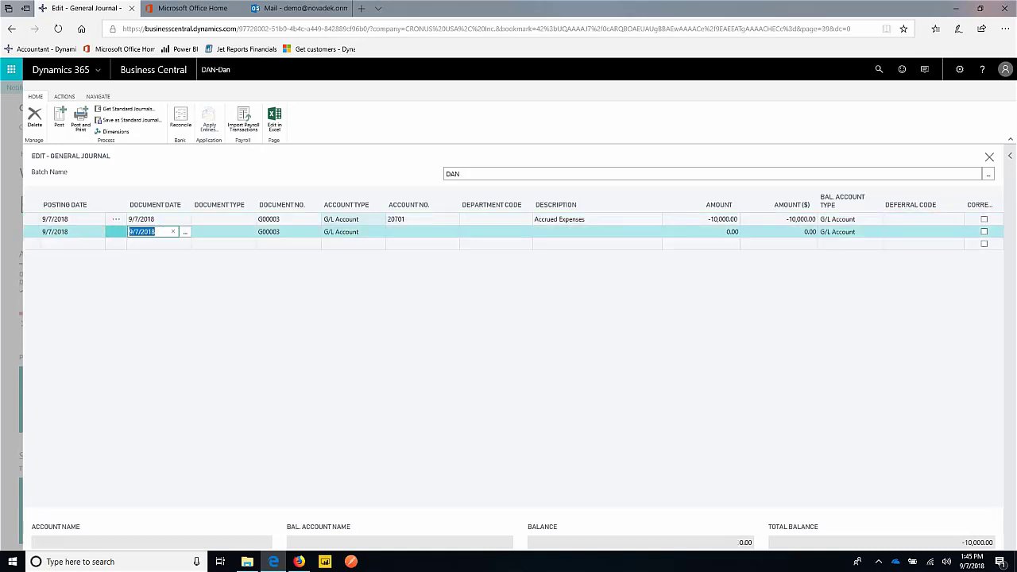
Set the second line's account to 60200 Advertising Expense via the 'adv' lookup
{"action": "left_click", "coordinate": [417, 232]}
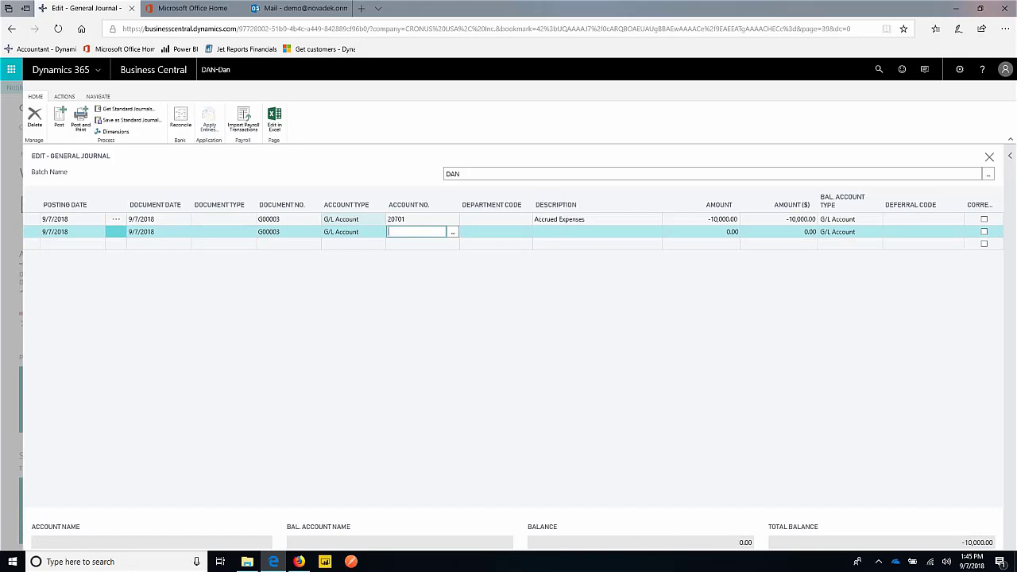
{"action": "type", "text": "mark"}
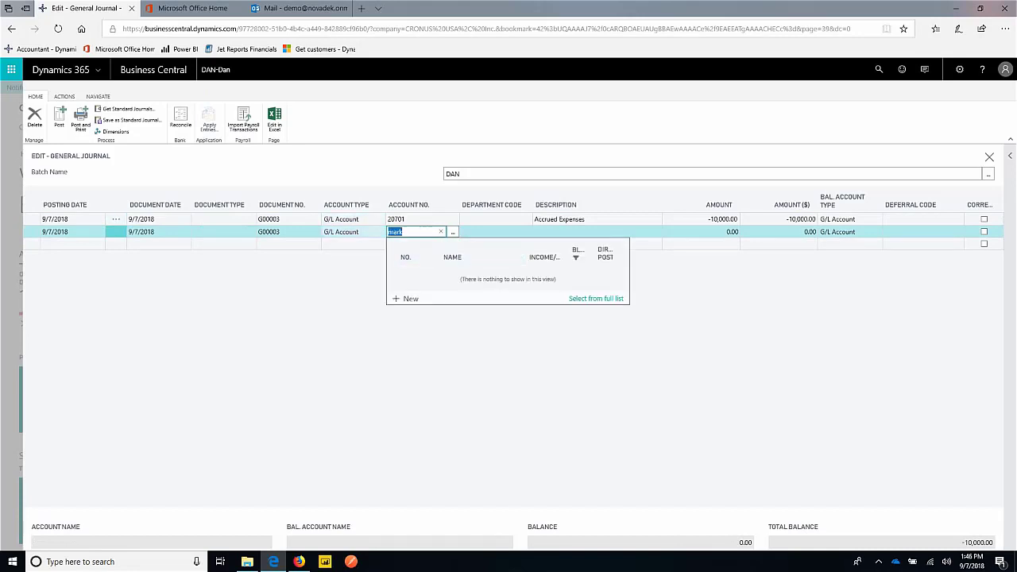
{"action": "type", "text": "adv"}
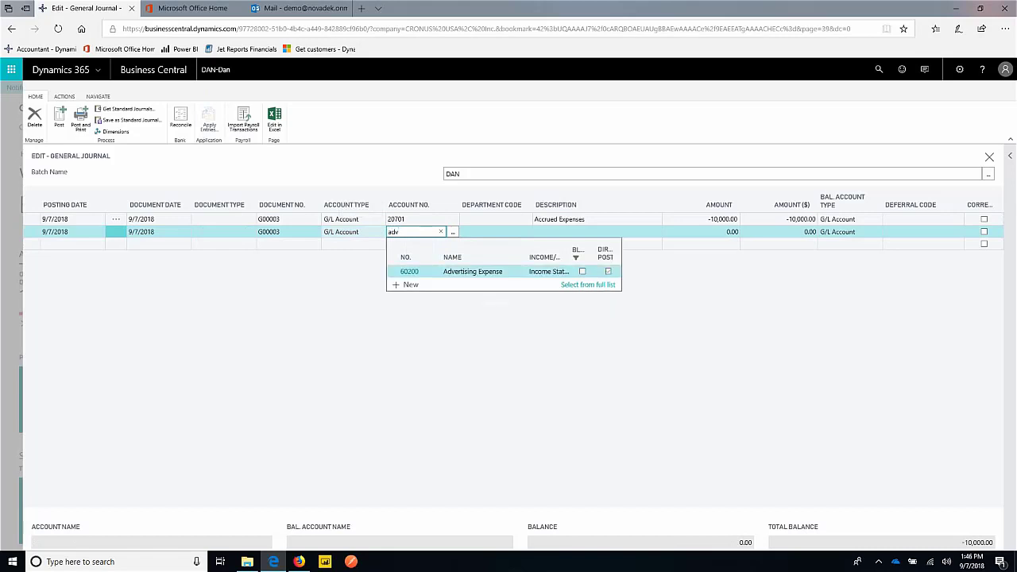
{"action": "left_click", "coordinate": [410, 270]}
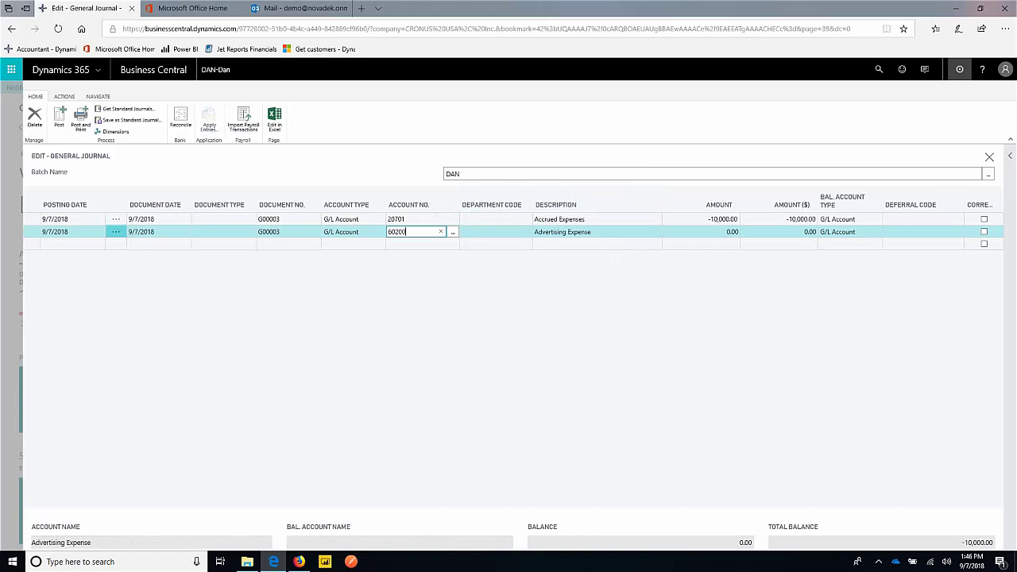
{"action": "left_click", "coordinate": [960, 70]}
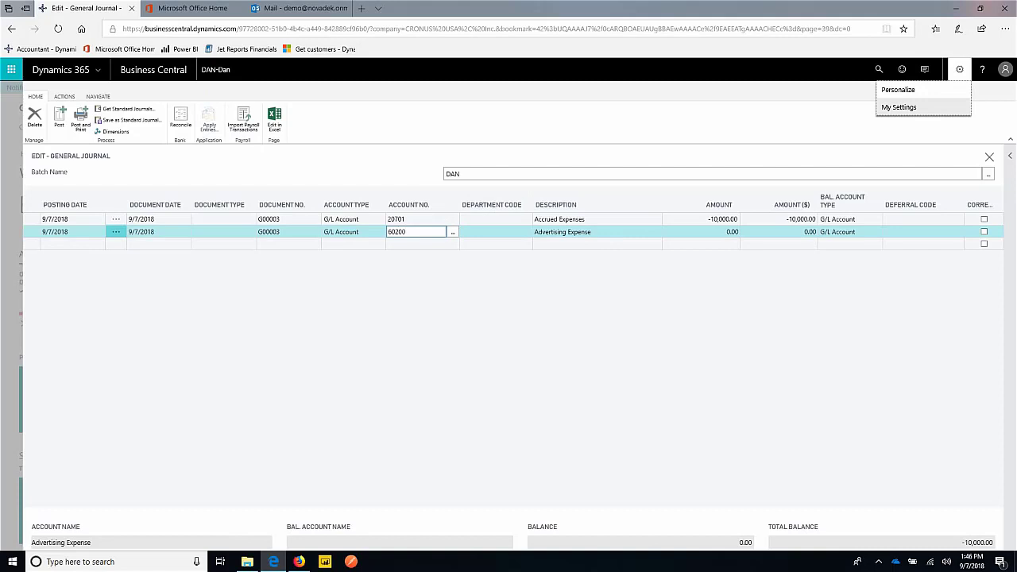
Personalize the journal page, add a ShortcutDimCode column beside Department Code, and finish
{"action": "left_click", "coordinate": [897, 89]}
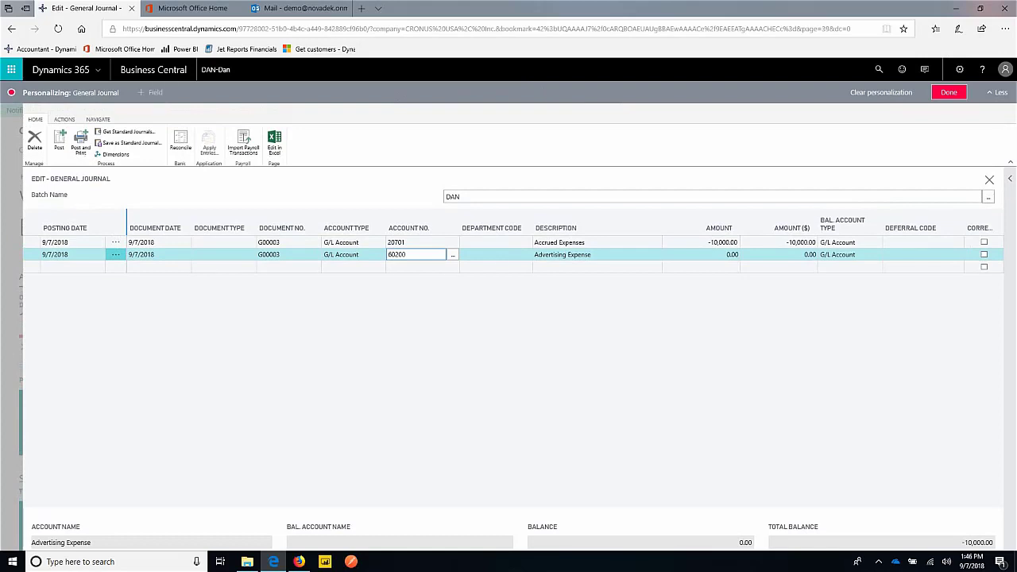
{"action": "left_click", "coordinate": [149, 92]}
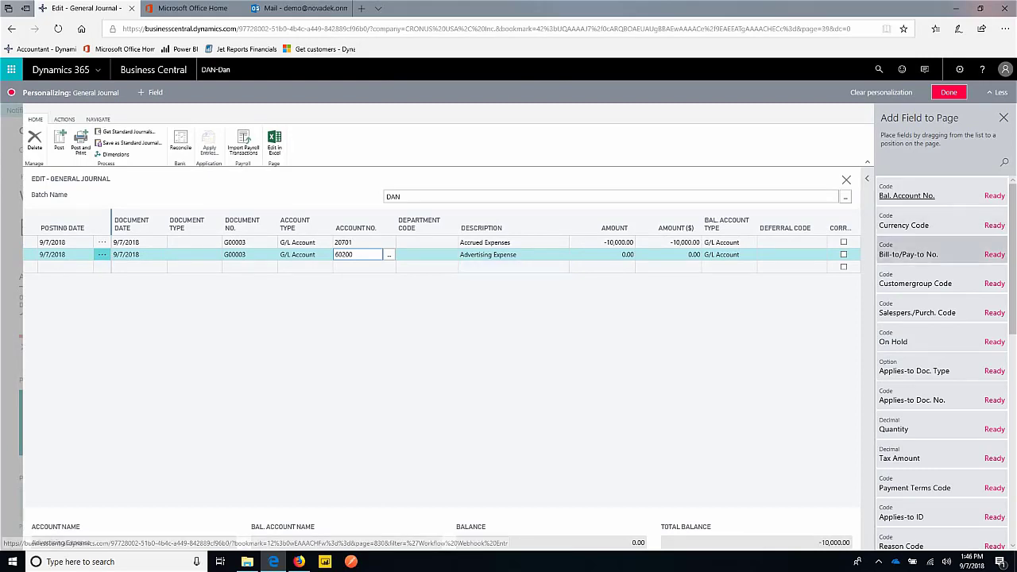
{"action": "scroll", "scroll_direction": "down", "scroll_amount": 3}
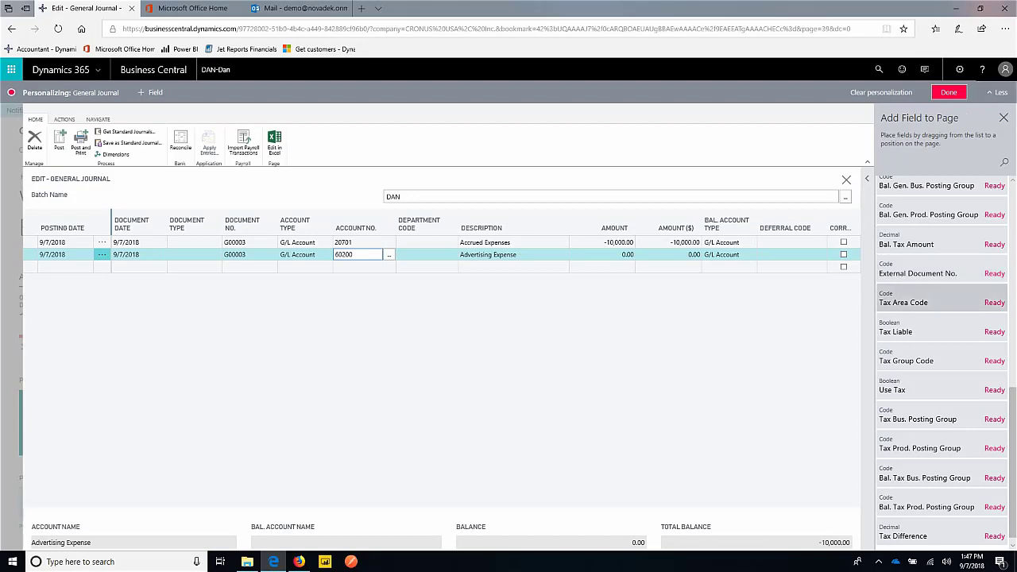
{"action": "scroll", "scroll_direction": "down", "scroll_amount": 3}
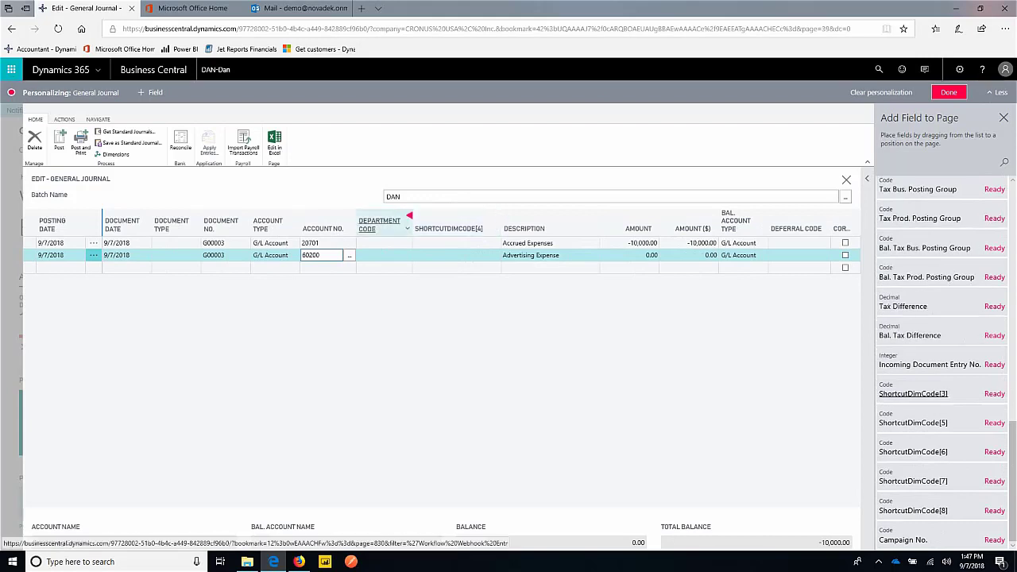
{"action": "mouse_move", "coordinate": [378, 224]}
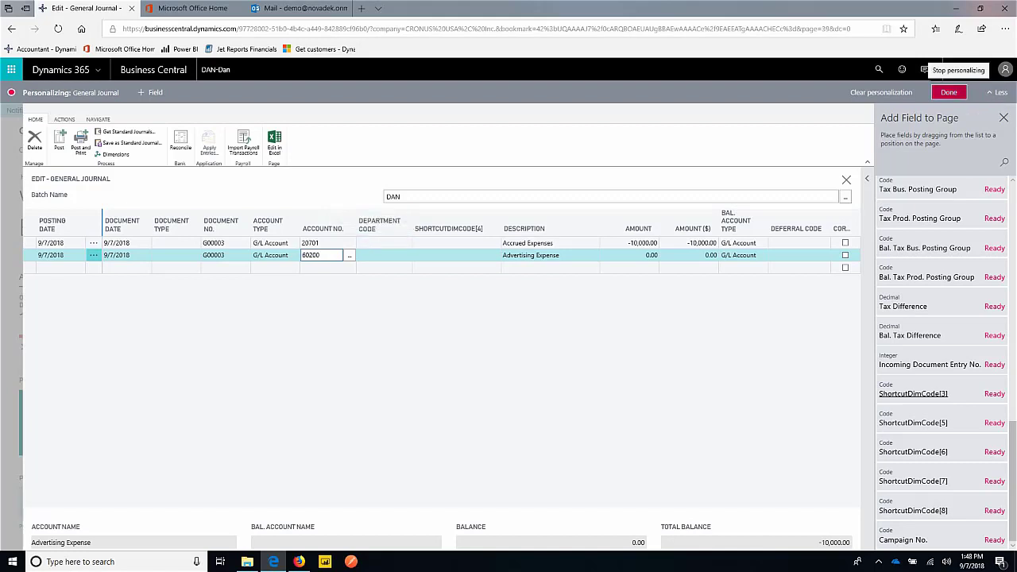
{"action": "left_click", "coordinate": [947, 93]}
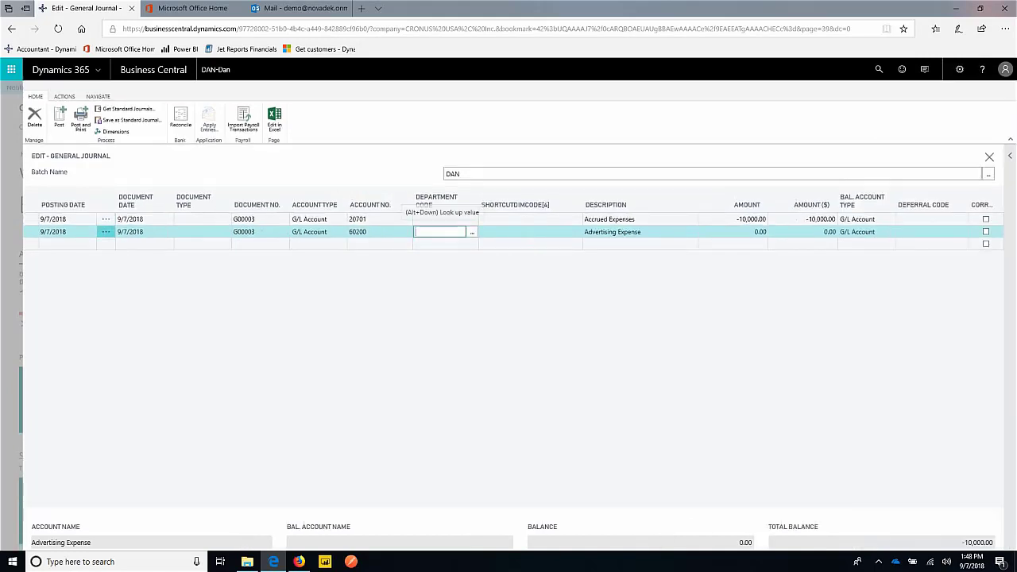
Assign department SALES to the Advertising Expense line and check the empty new dimension lookup
{"action": "left_click", "coordinate": [472, 232]}
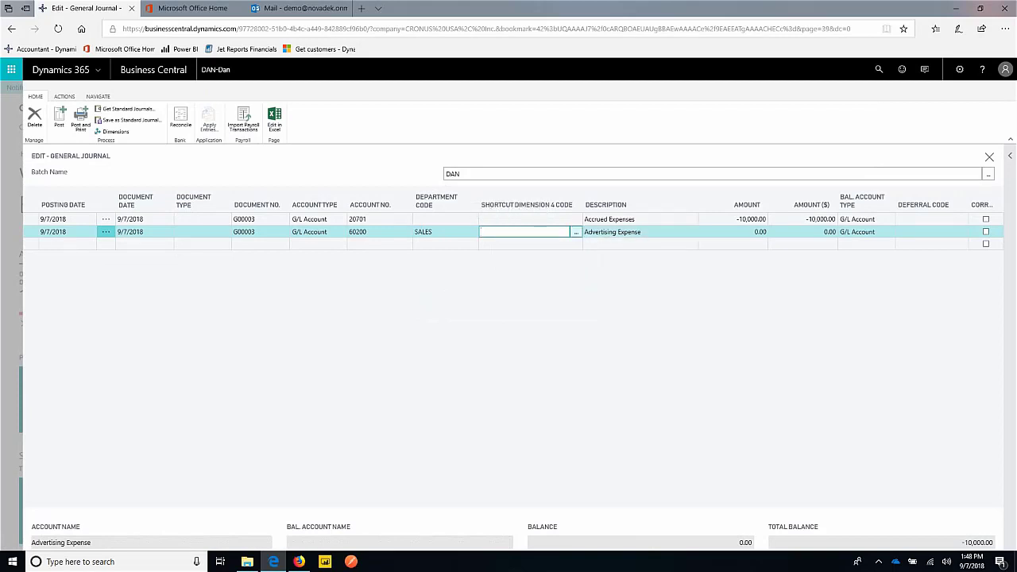
{"action": "left_click", "coordinate": [576, 232]}
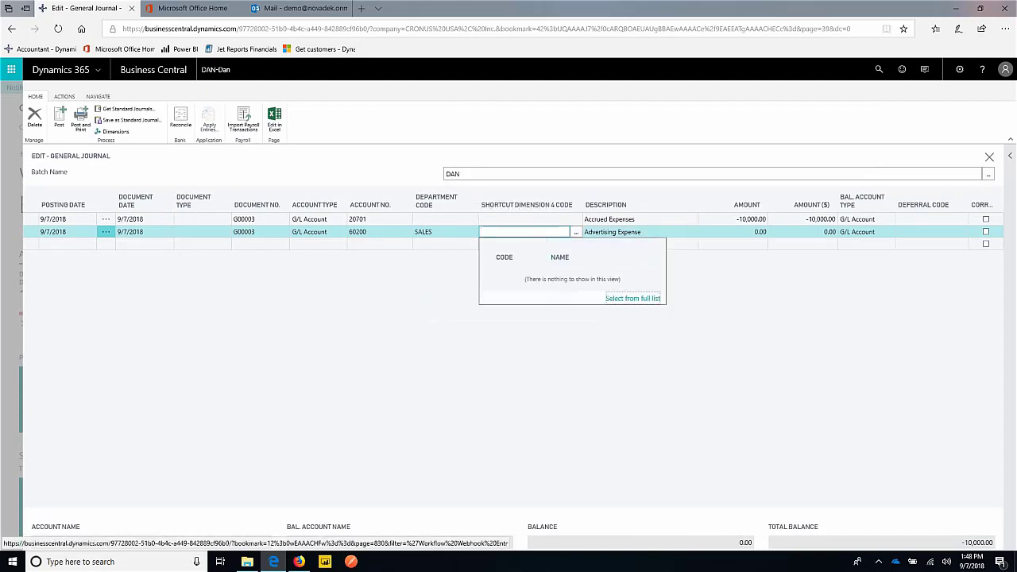
{"action": "left_click", "coordinate": [632, 298]}
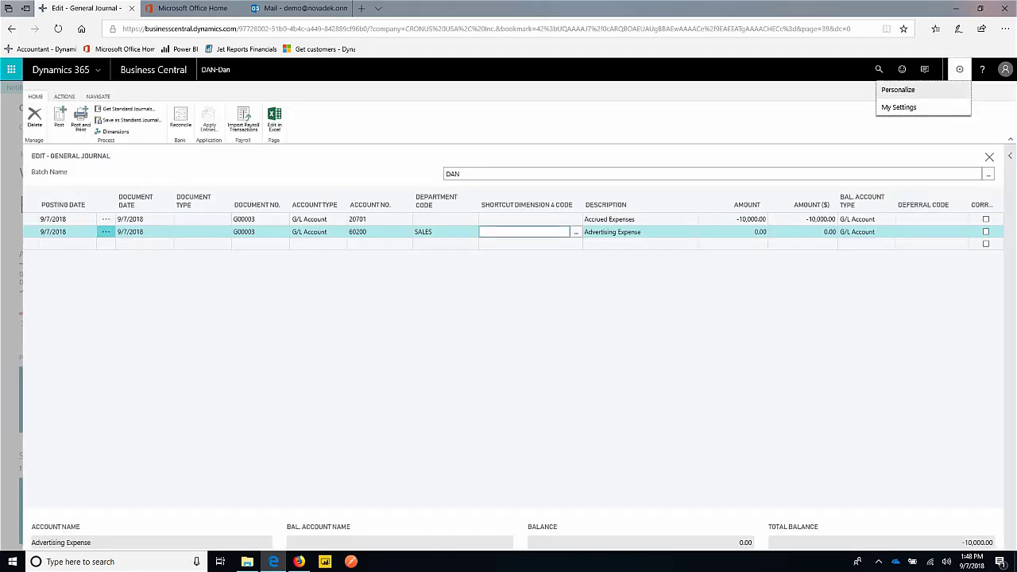
Add ShortcutDimCode[3] and [5] columns in Personalize and filter the field list by 'trade'
{"action": "left_click", "coordinate": [897, 89]}
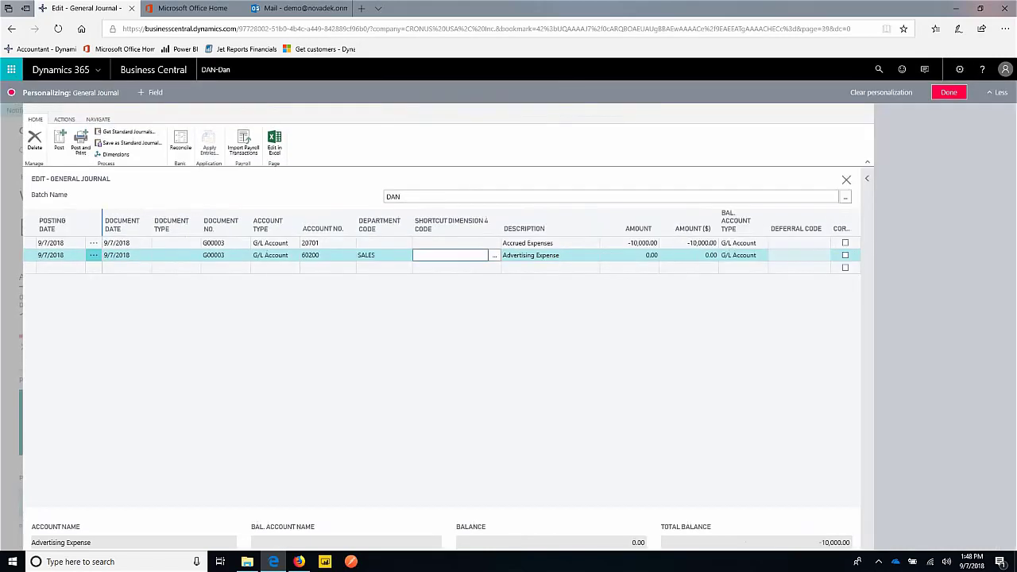
{"action": "left_click", "coordinate": [150, 93]}
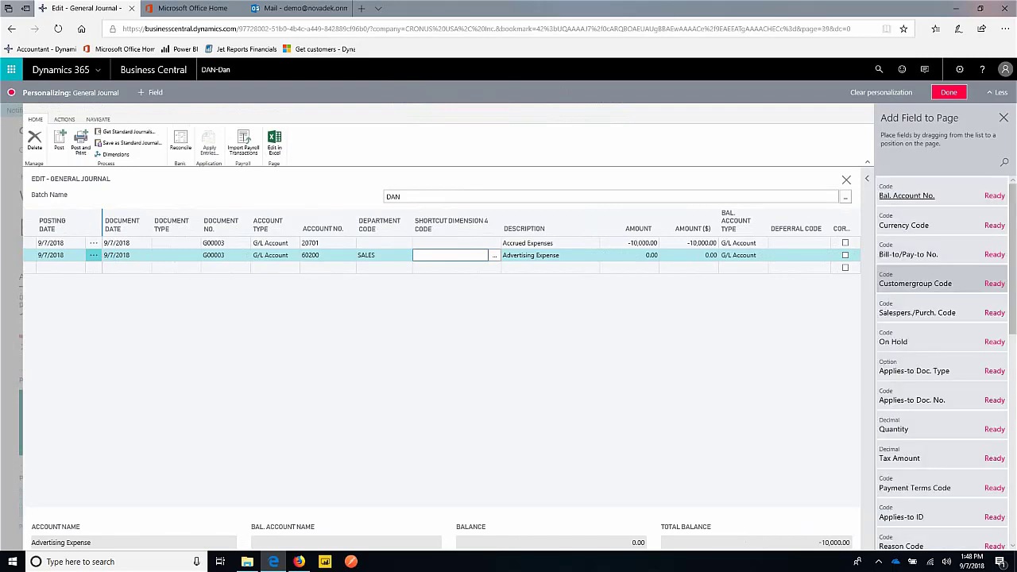
{"action": "scroll", "scroll_direction": "down", "scroll_amount": 3}
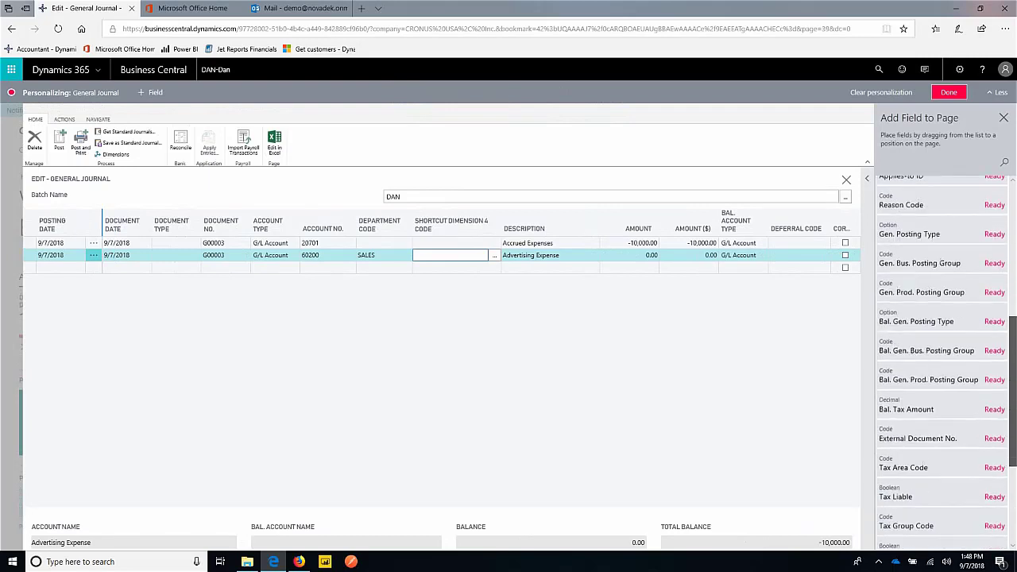
{"action": "scroll", "scroll_direction": "down", "scroll_amount": 3}
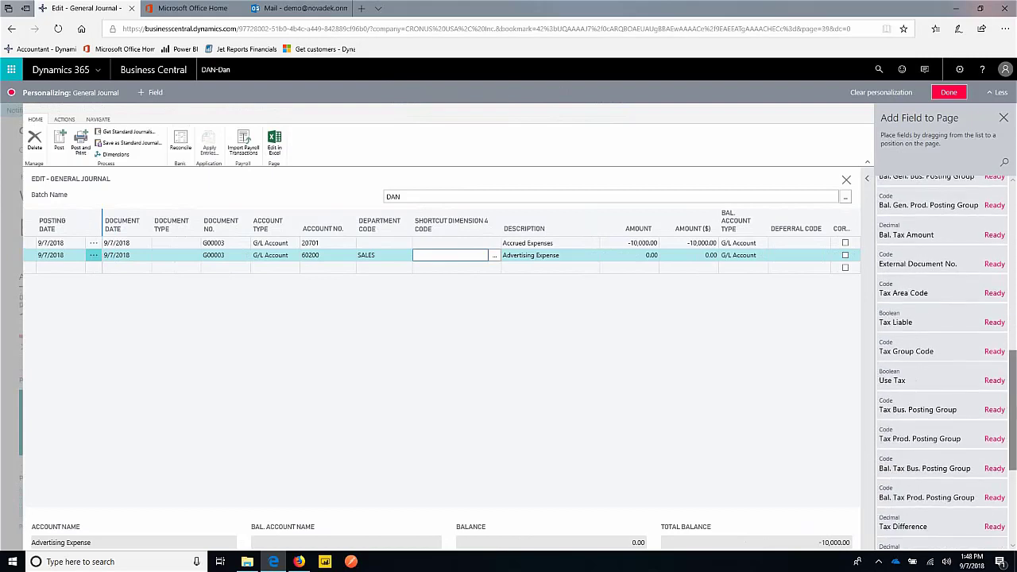
{"action": "scroll", "scroll_direction": "down", "scroll_amount": 3}
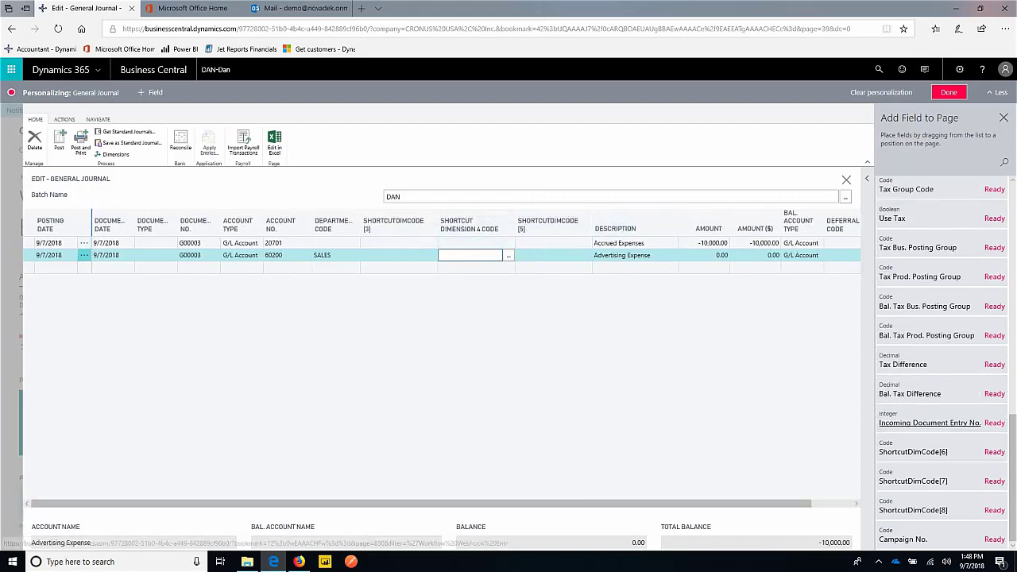
{"action": "left_click", "coordinate": [966, 162]}
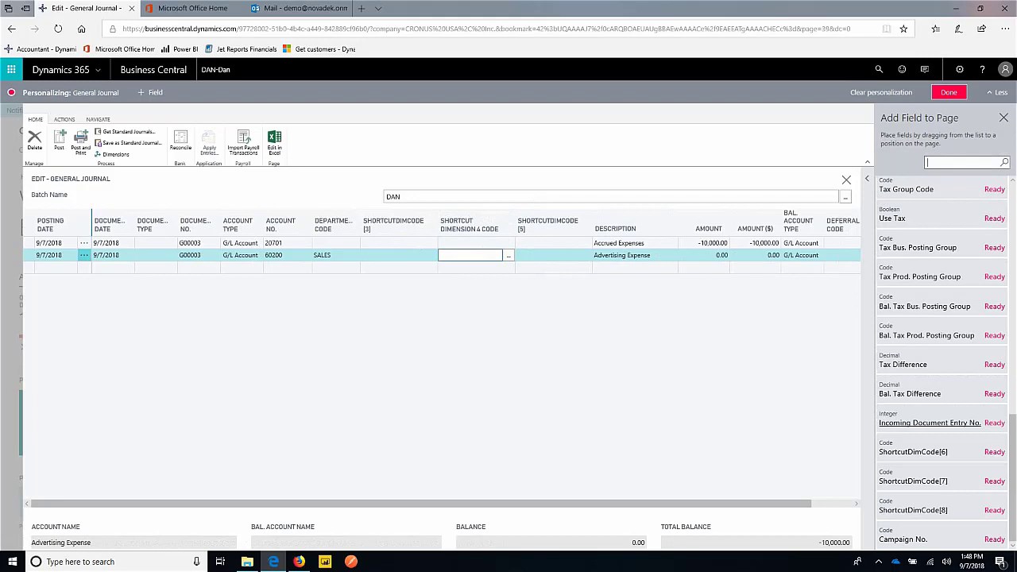
{"action": "type", "text": "trade"}
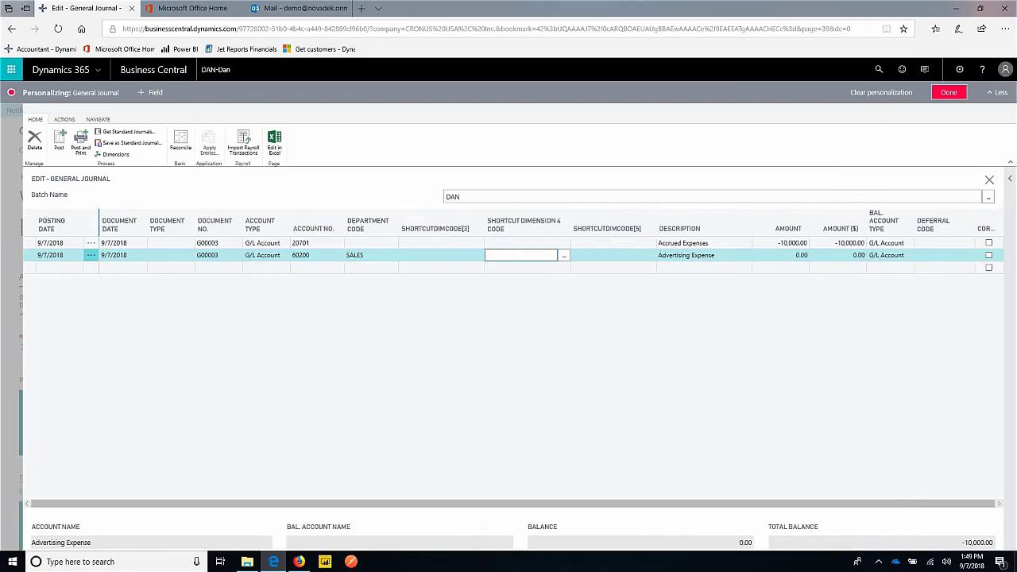
Finish personalizing and open the Shortcut Dimension 5 Code lookup on the second line
{"action": "left_click", "coordinate": [947, 92]}
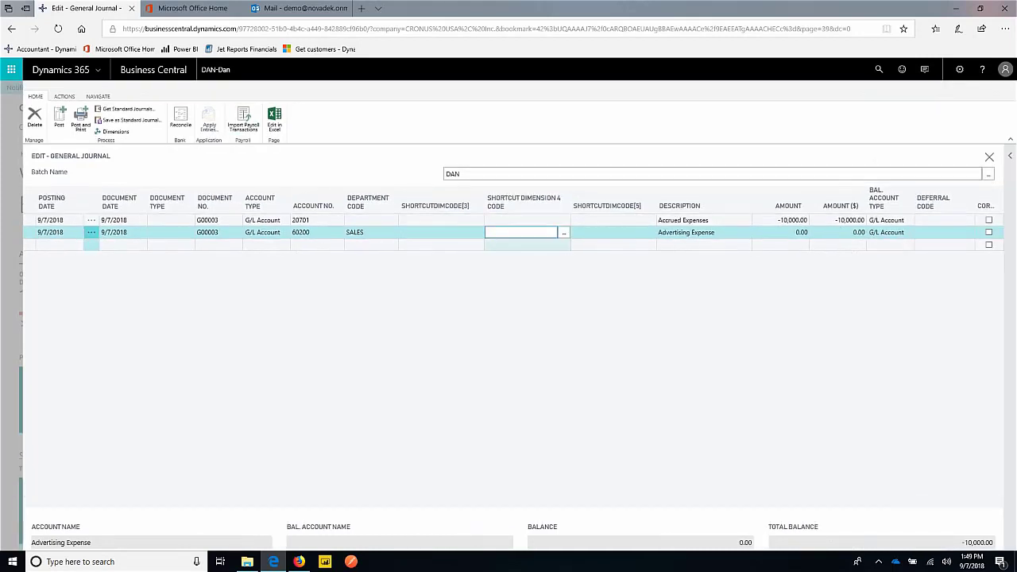
{"action": "left_click", "coordinate": [435, 232]}
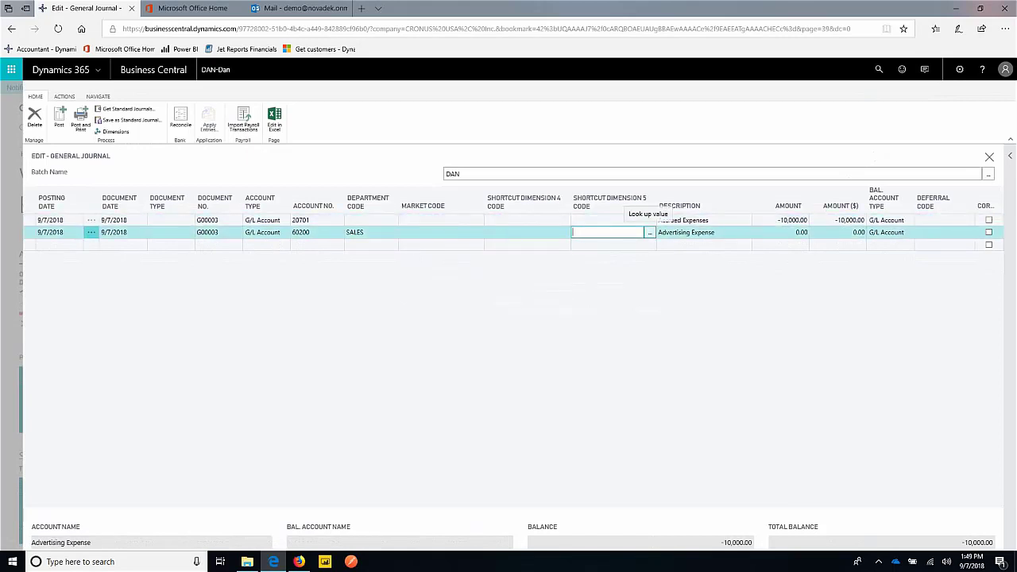
{"action": "left_click", "coordinate": [649, 232]}
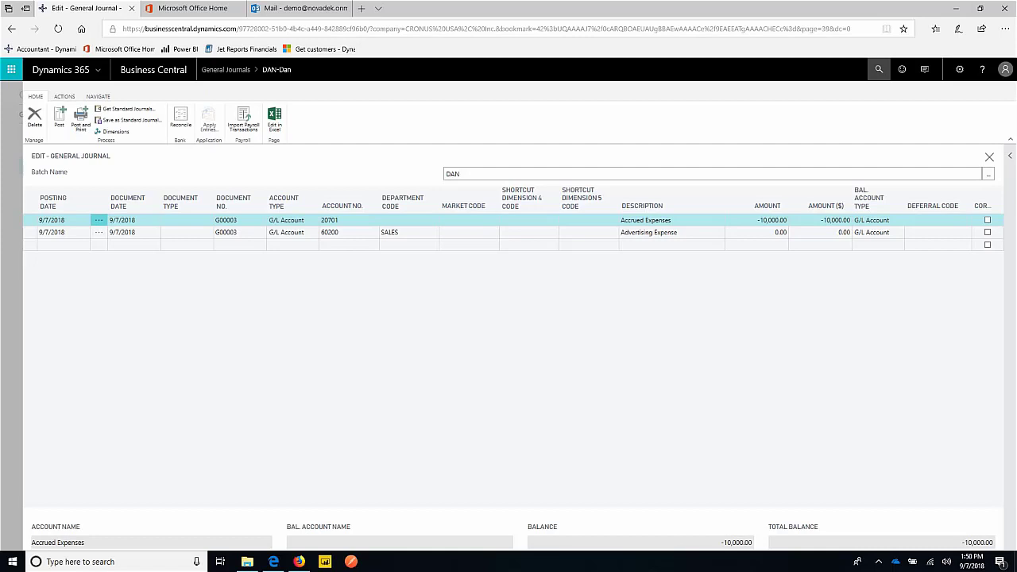
Find and open General Ledger Setup through the page search for 'general'
{"action": "left_click", "coordinate": [879, 70]}
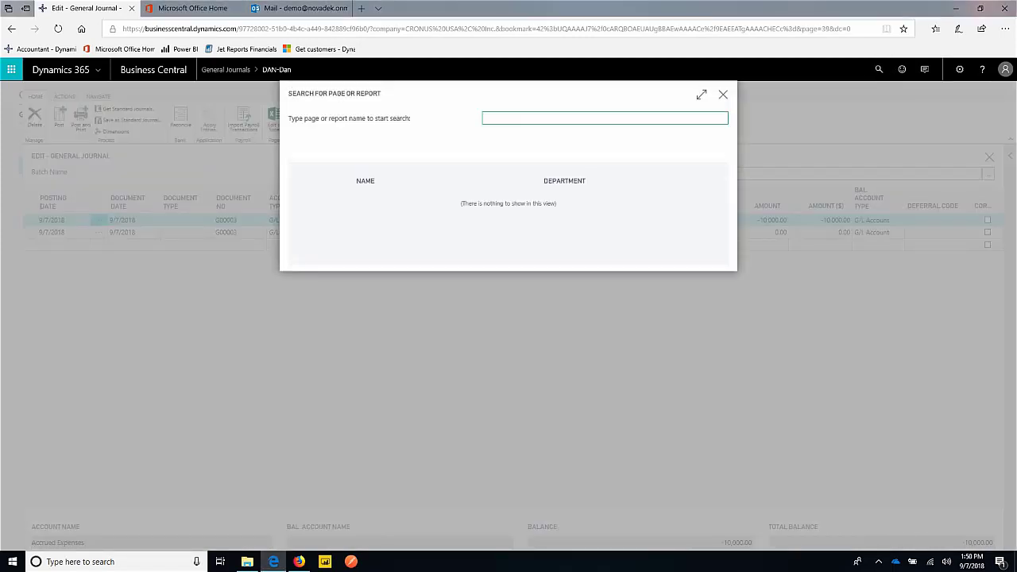
{"action": "type", "text": "general led"}
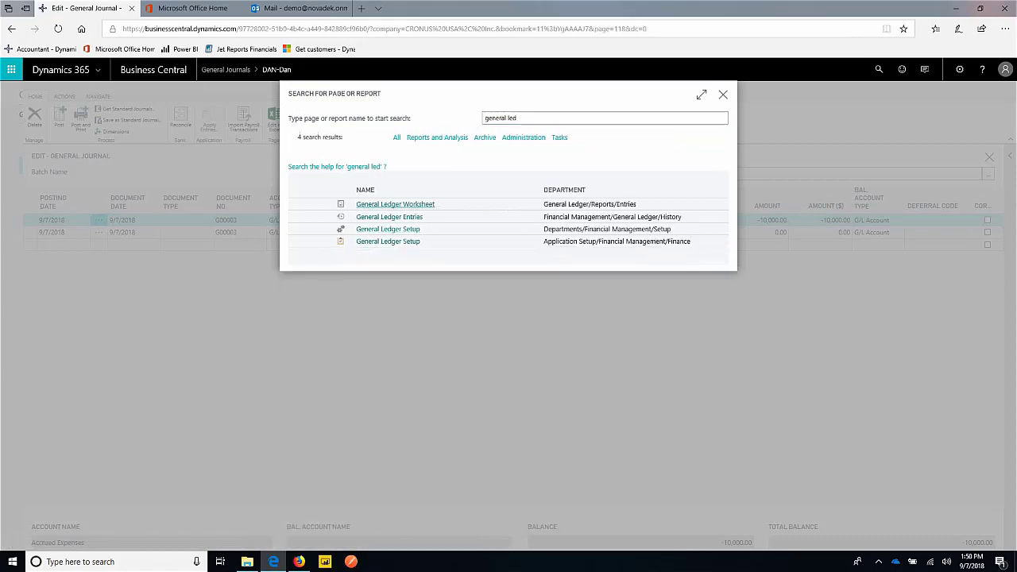
{"action": "left_click", "coordinate": [388, 228]}
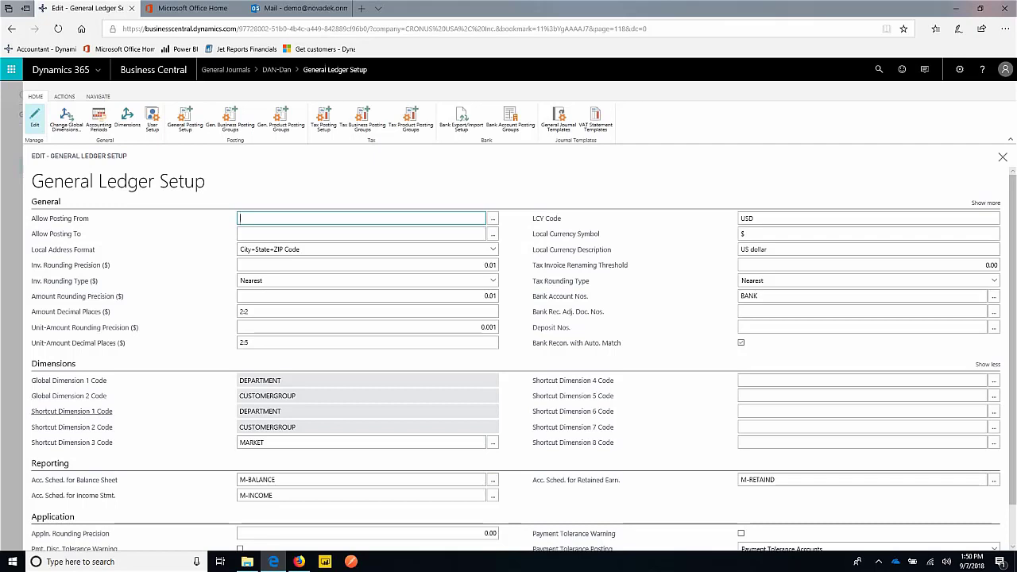
Set Shortcut Dimension 4 Code to TRADESHOW from the dimension lookup
{"action": "left_click", "coordinate": [861, 380]}
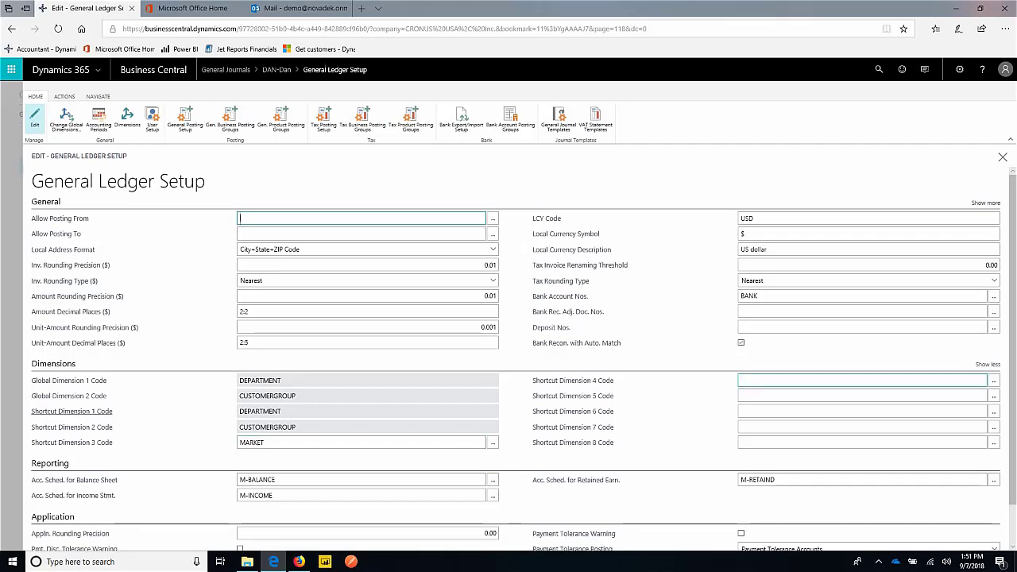
{"action": "left_click", "coordinate": [861, 380]}
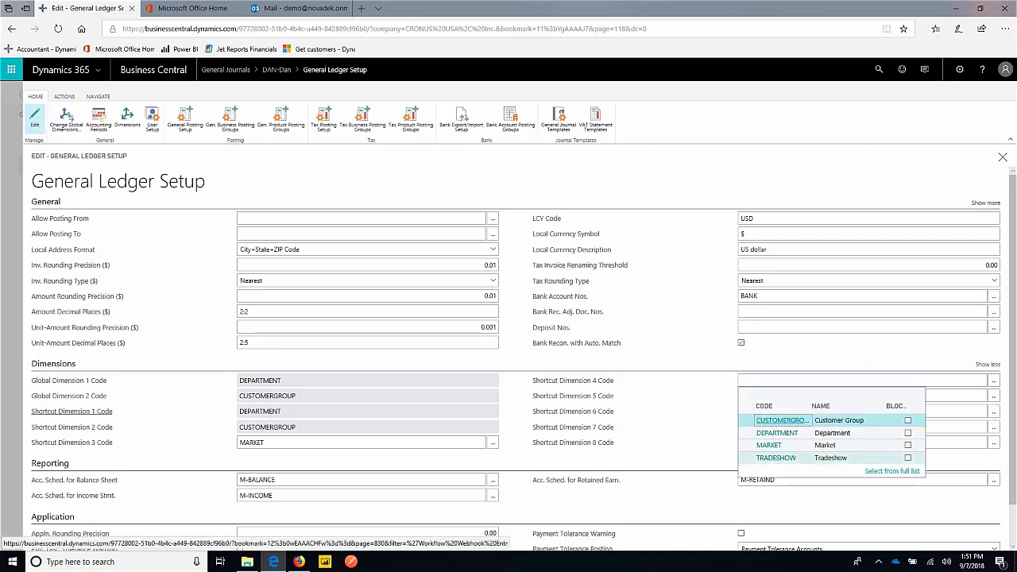
{"action": "left_click", "coordinate": [775, 457]}
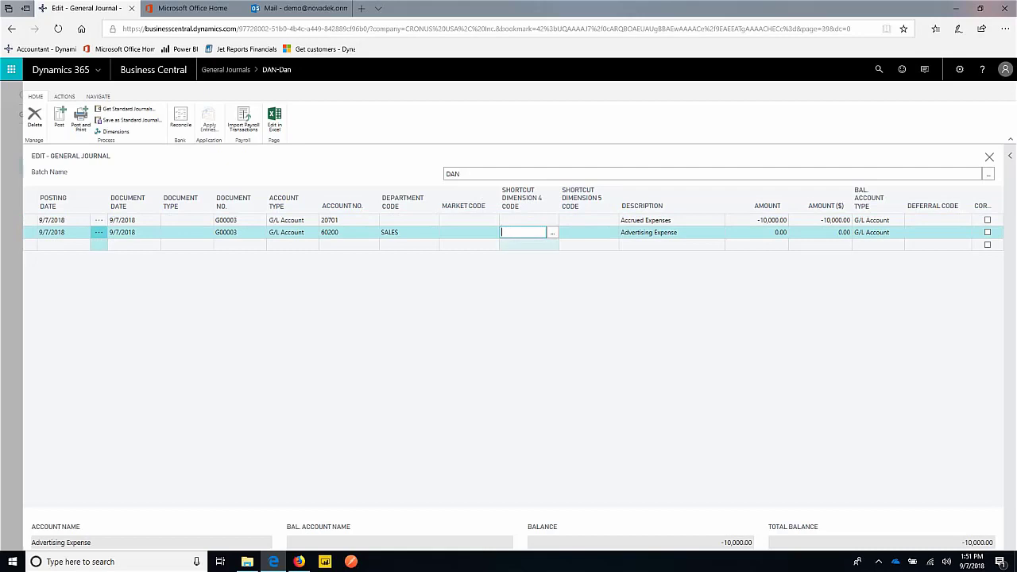
Tag the second line to trade show CES and change its amount to 5,000.00
{"action": "left_click", "coordinate": [553, 232]}
{"action": "type", "text": "CES"}
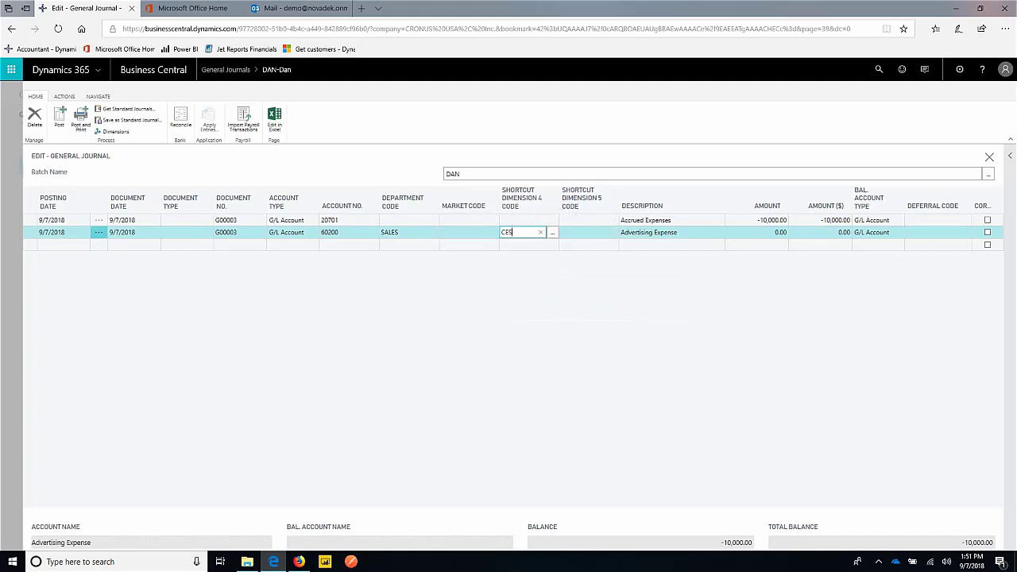
{"action": "type", "text": "100"}
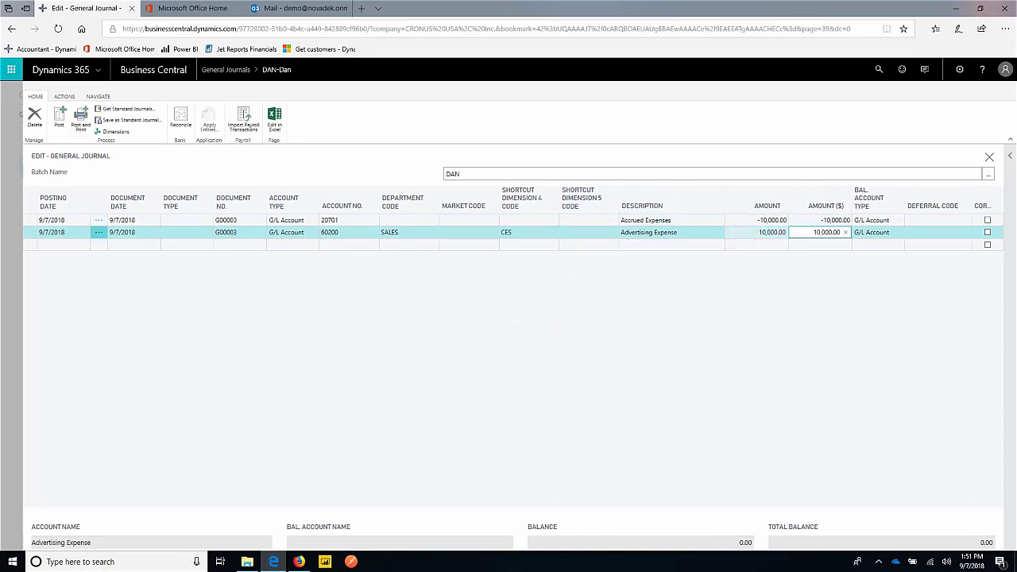
{"action": "left_click", "coordinate": [761, 232]}
{"action": "type", "text": "5,000"}
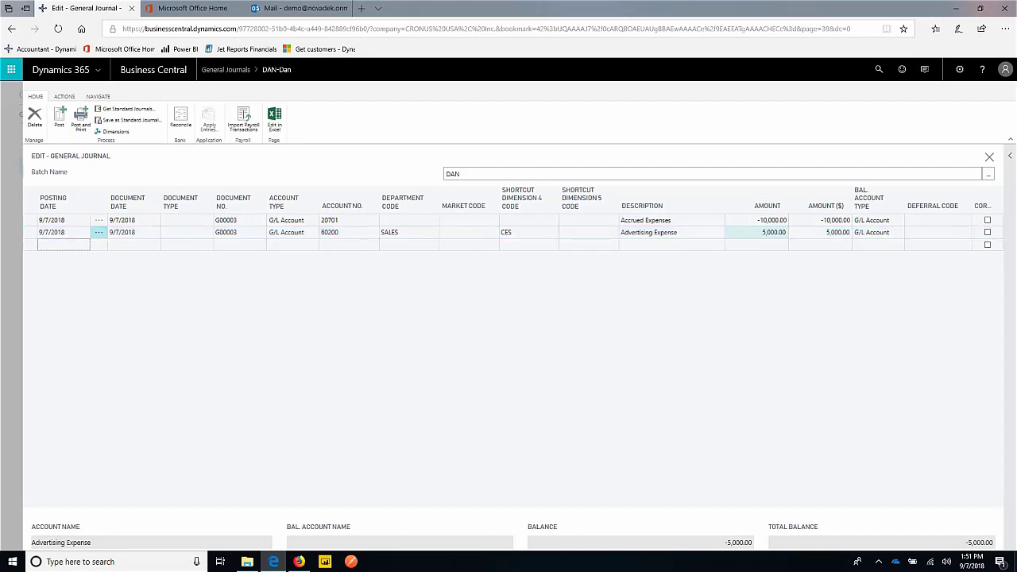
Add a third line: account 60200, department SALES, trade show OSA, amount 5,000.00
{"action": "left_click", "coordinate": [342, 244]}
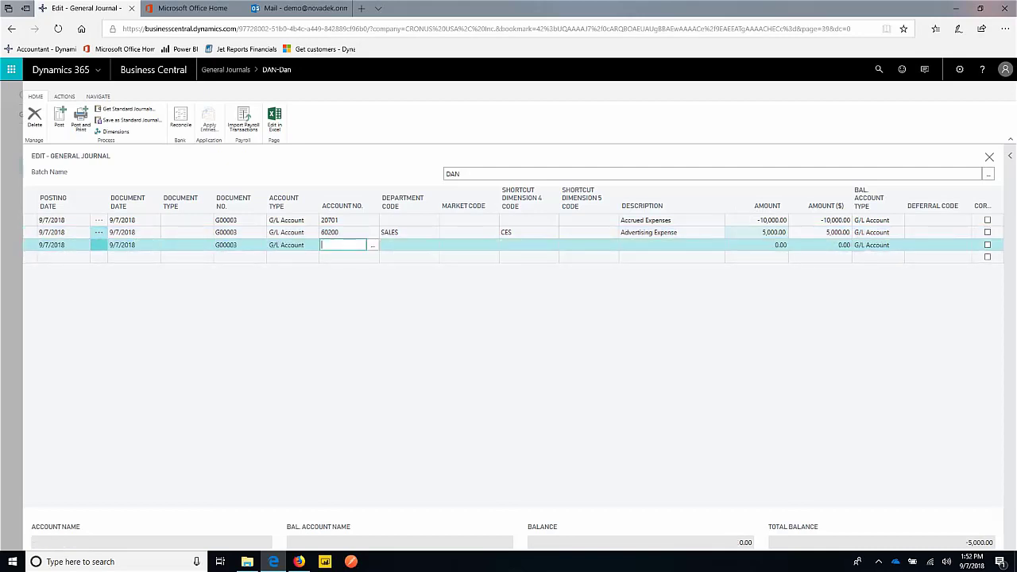
{"action": "type", "text": "60200"}
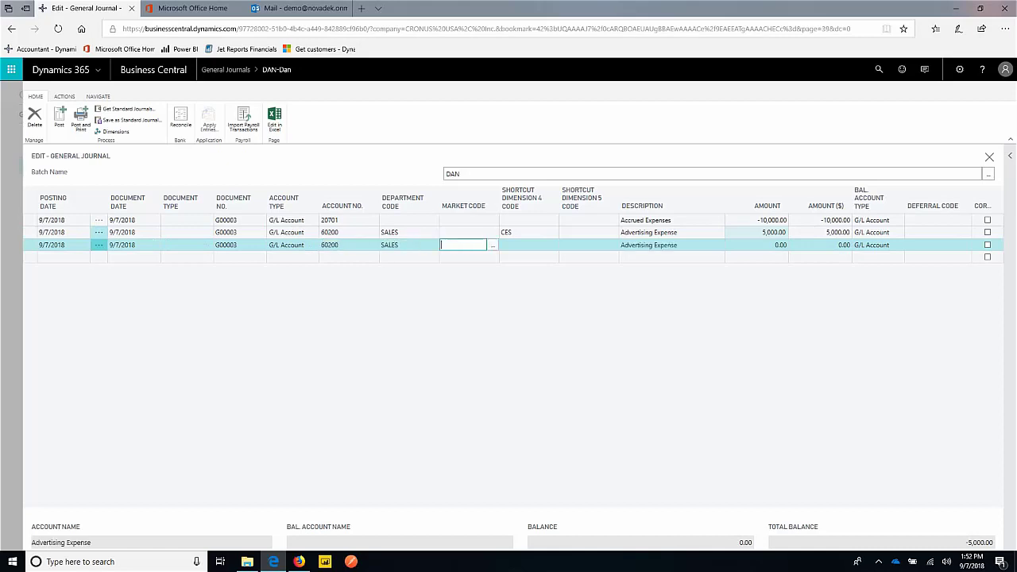
{"action": "type", "text": "GSA"}
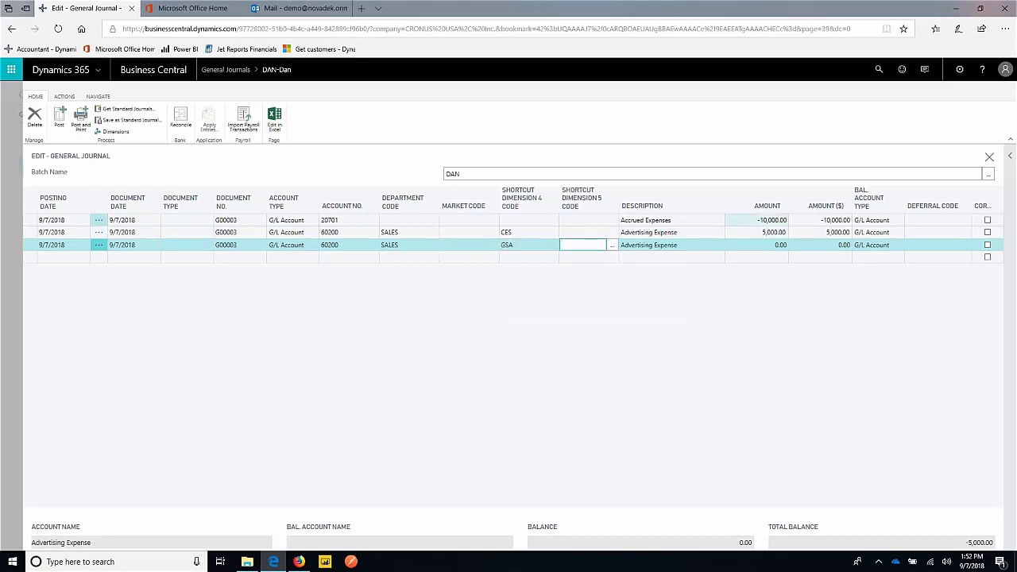
{"action": "left_click", "coordinate": [766, 245]}
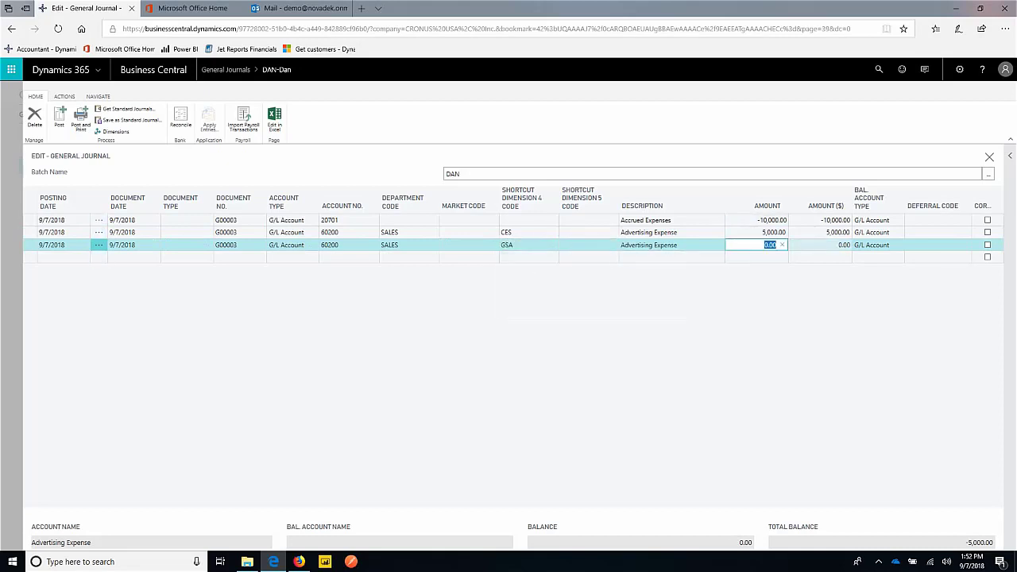
{"action": "type", "text": "5,000.00"}
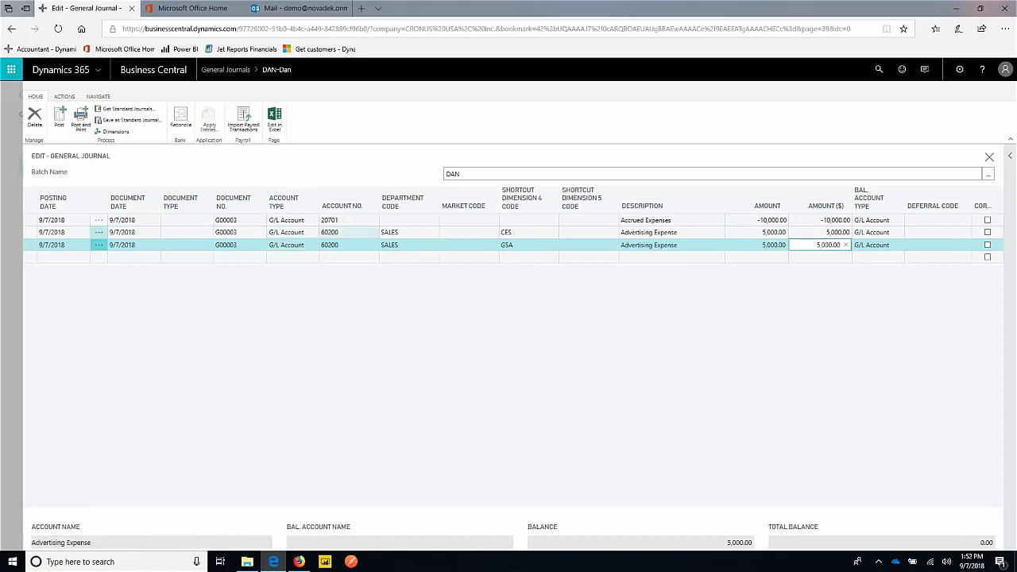
{"action": "mouse_move", "coordinate": [333, 219]}
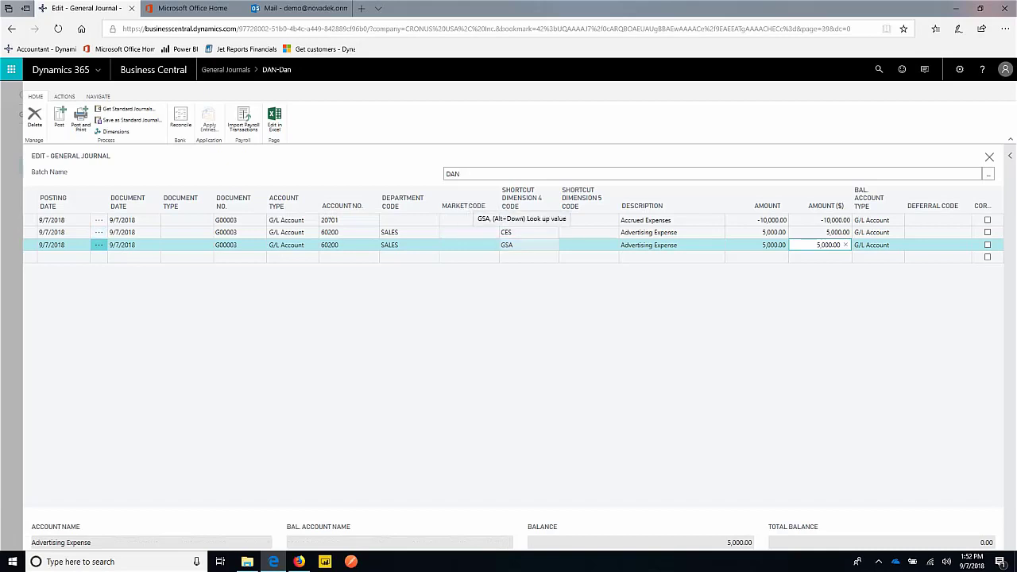
Post the advertising expense journal, confirm it, and close back to the General Journals list
{"action": "left_click", "coordinate": [59, 120]}
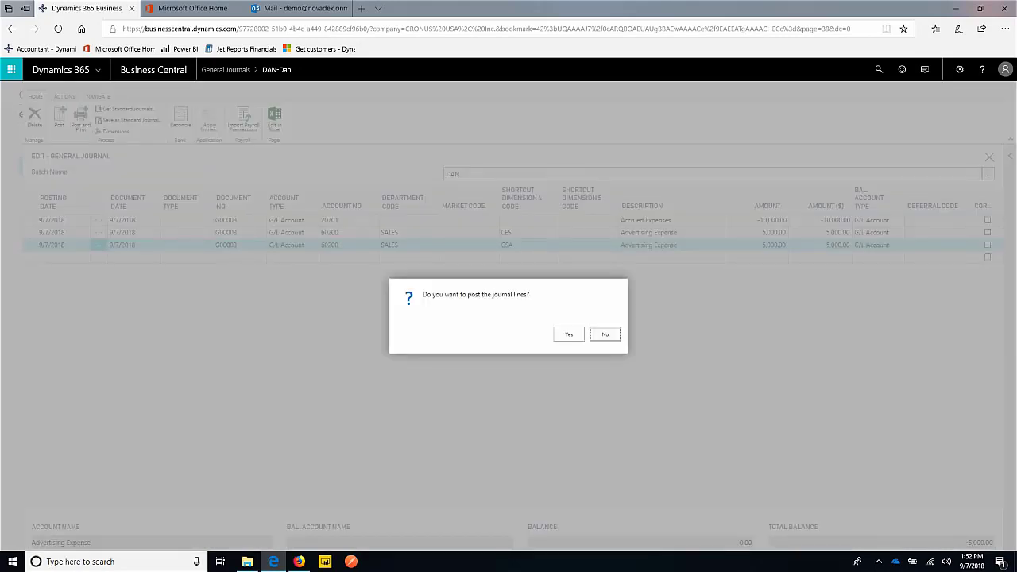
{"action": "left_click", "coordinate": [569, 334]}
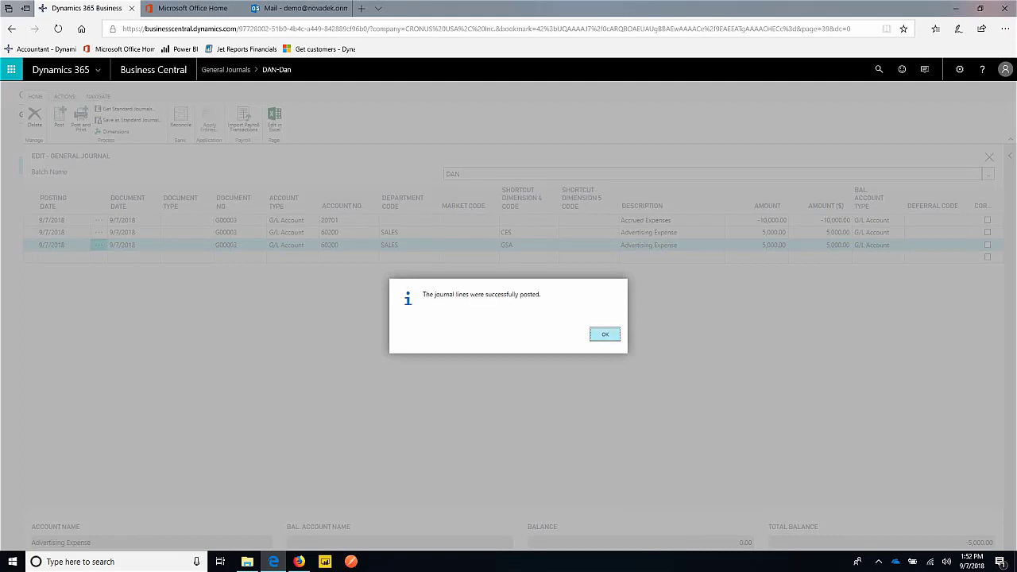
{"action": "left_click", "coordinate": [604, 333]}
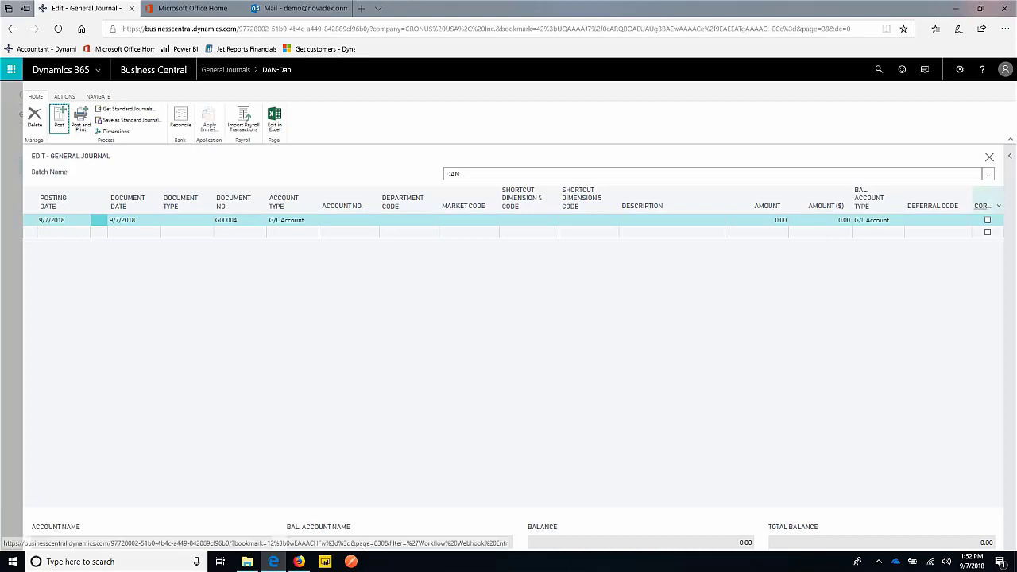
{"action": "left_click", "coordinate": [988, 156]}
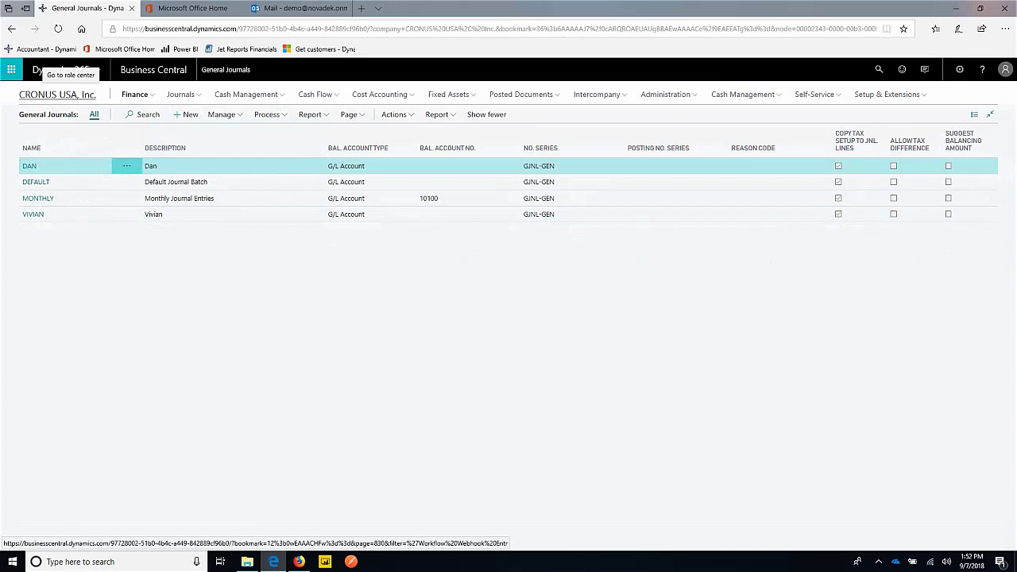
Return to the role center and open the Chart of Accounts list
{"action": "left_click", "coordinate": [70, 75]}
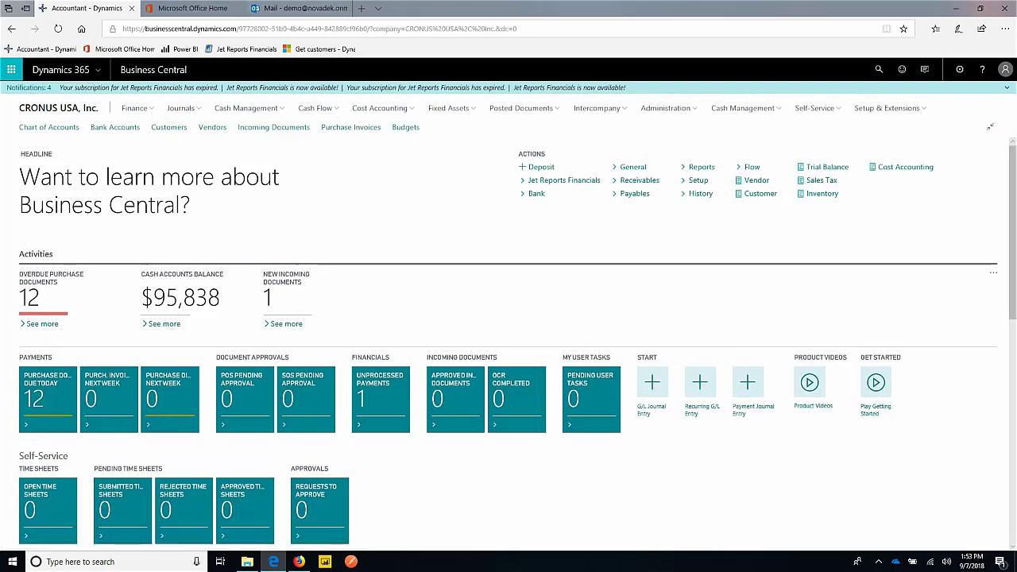
{"action": "left_click", "coordinate": [701, 167]}
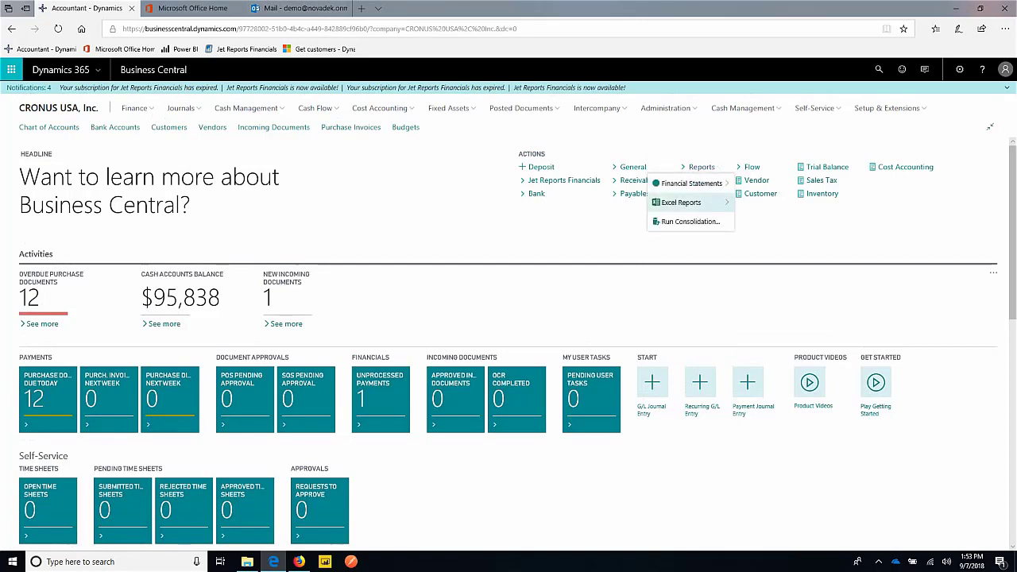
{"action": "mouse_move", "coordinate": [690, 185]}
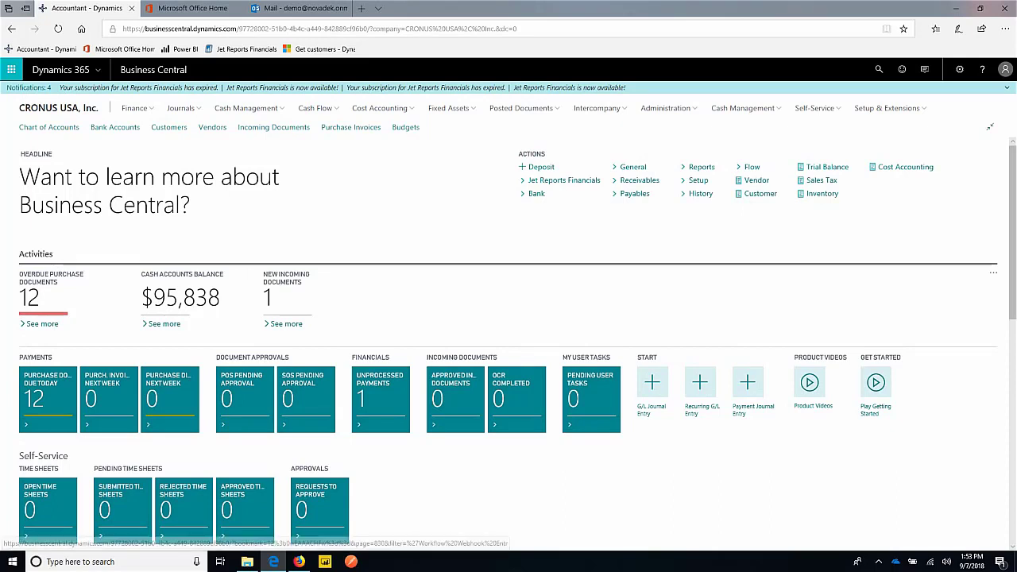
{"action": "left_click", "coordinate": [48, 127]}
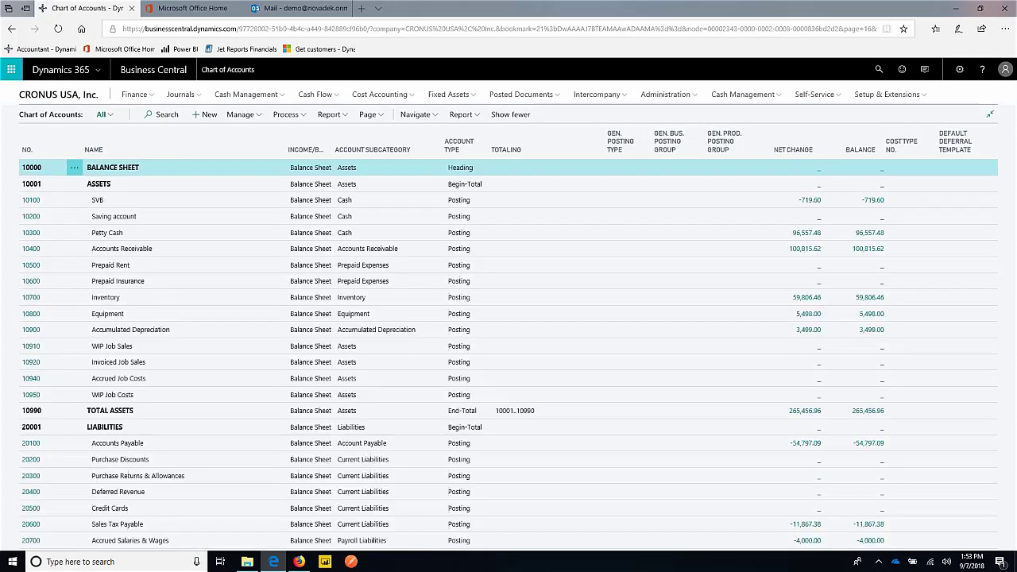
{"action": "left_click", "coordinate": [99, 184]}
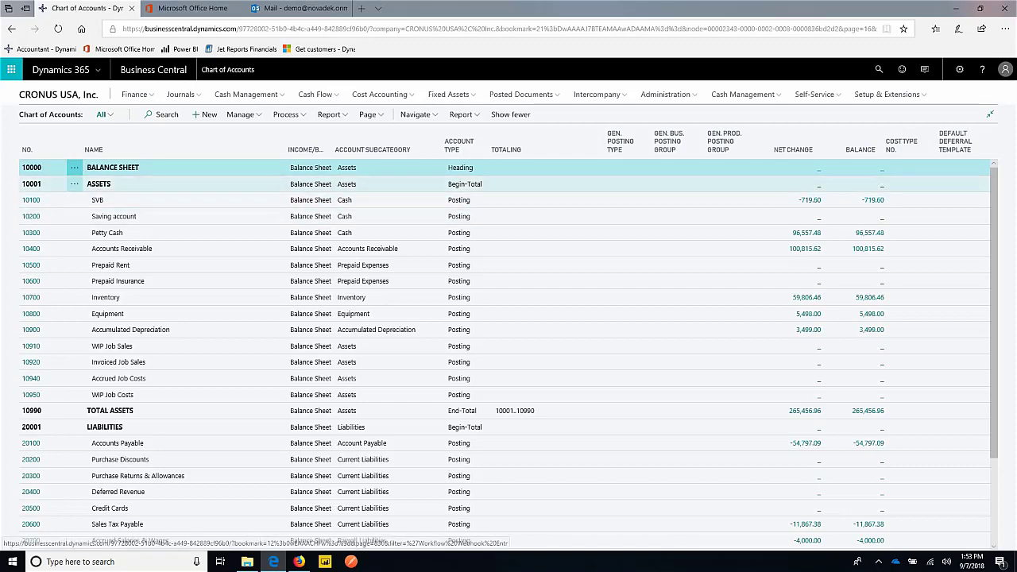
Browse down the accounts and bring up the report choices for them
{"action": "scroll", "scroll_direction": "down", "scroll_amount": 3}
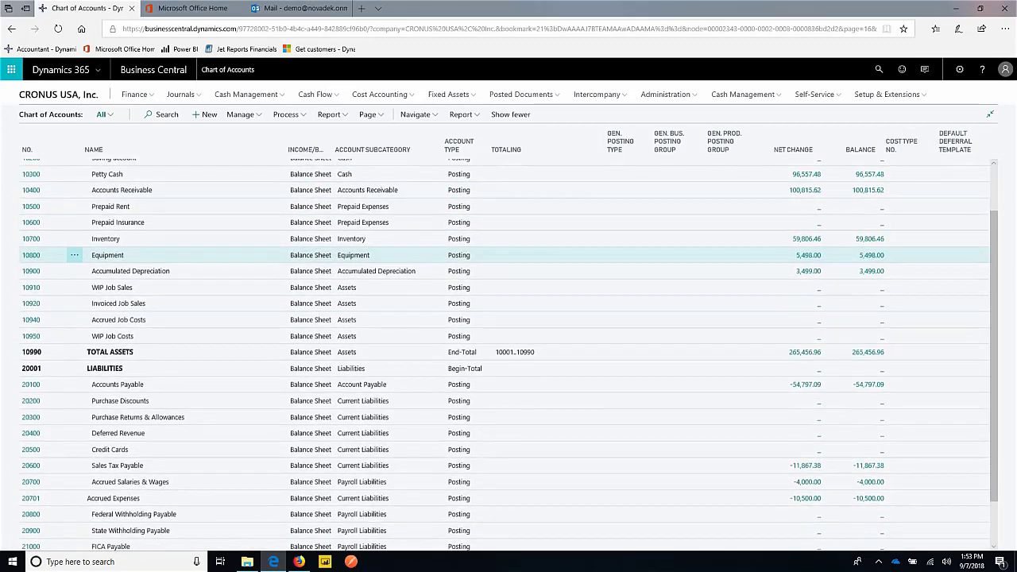
{"action": "scroll", "scroll_direction": "down", "scroll_amount": 3}
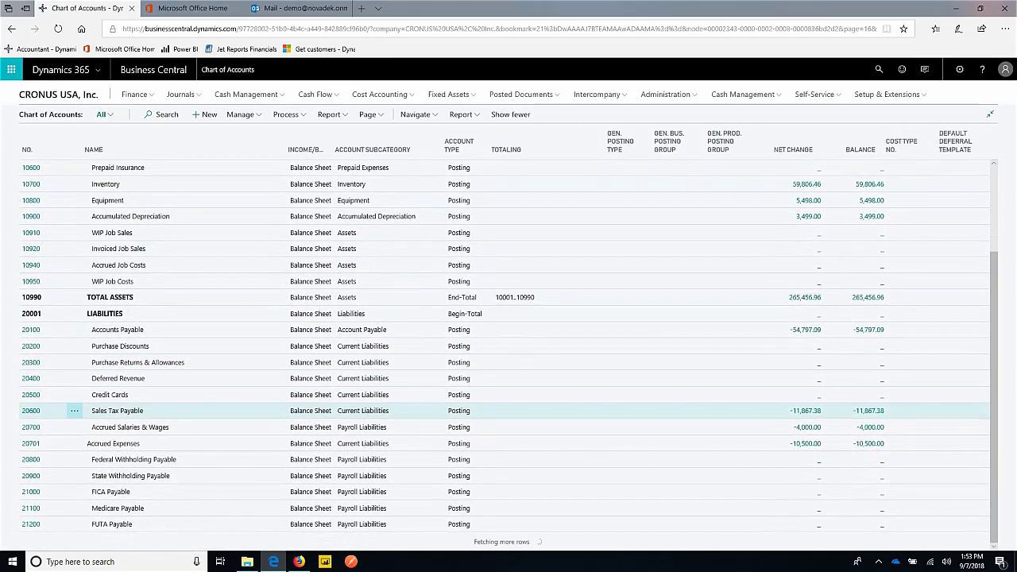
{"action": "scroll", "scroll_direction": "down", "scroll_amount": 3}
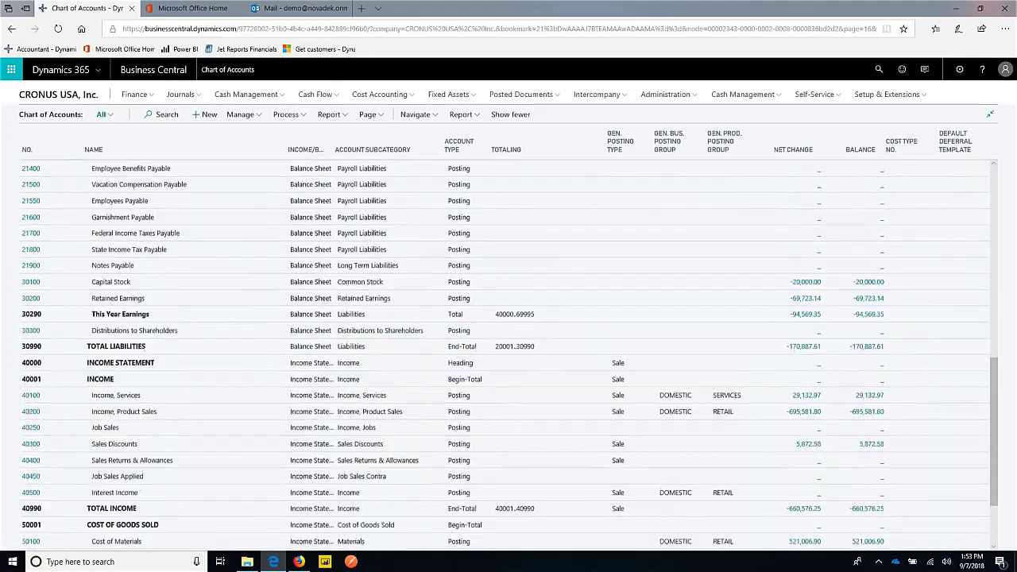
{"action": "scroll", "scroll_direction": "down", "scroll_amount": 3}
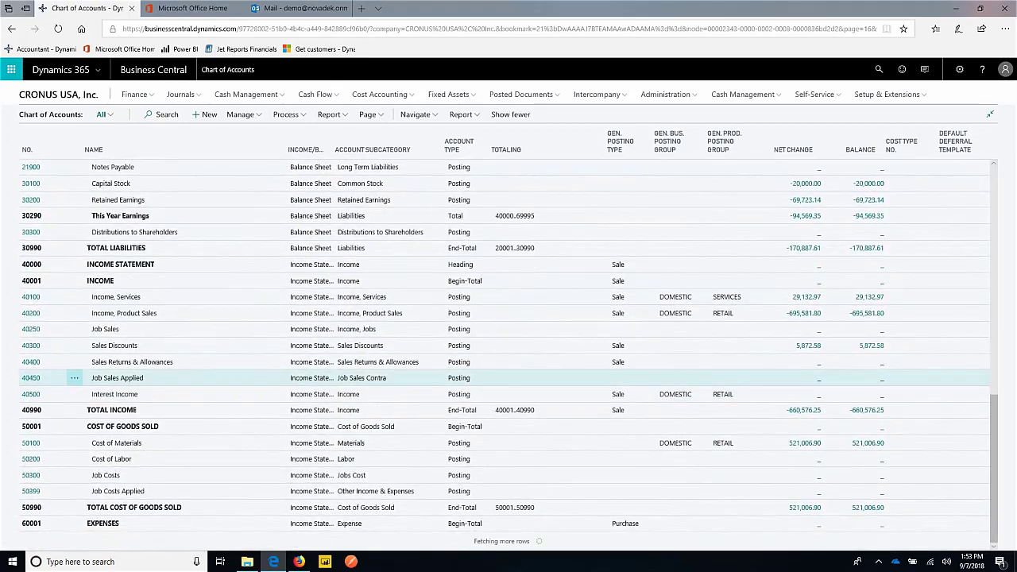
{"action": "scroll", "scroll_direction": "down", "scroll_amount": 3}
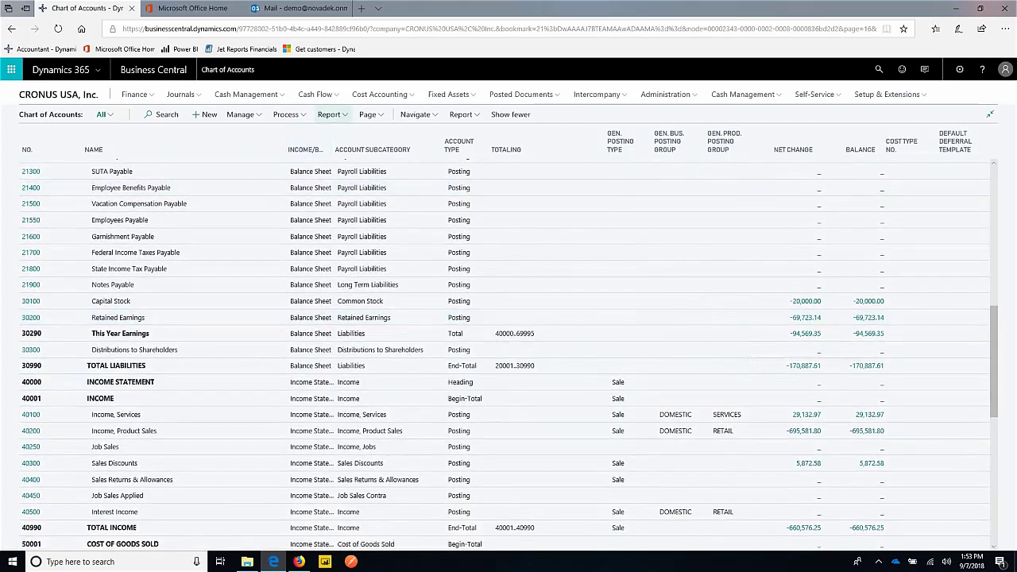
{"action": "left_click", "coordinate": [331, 114]}
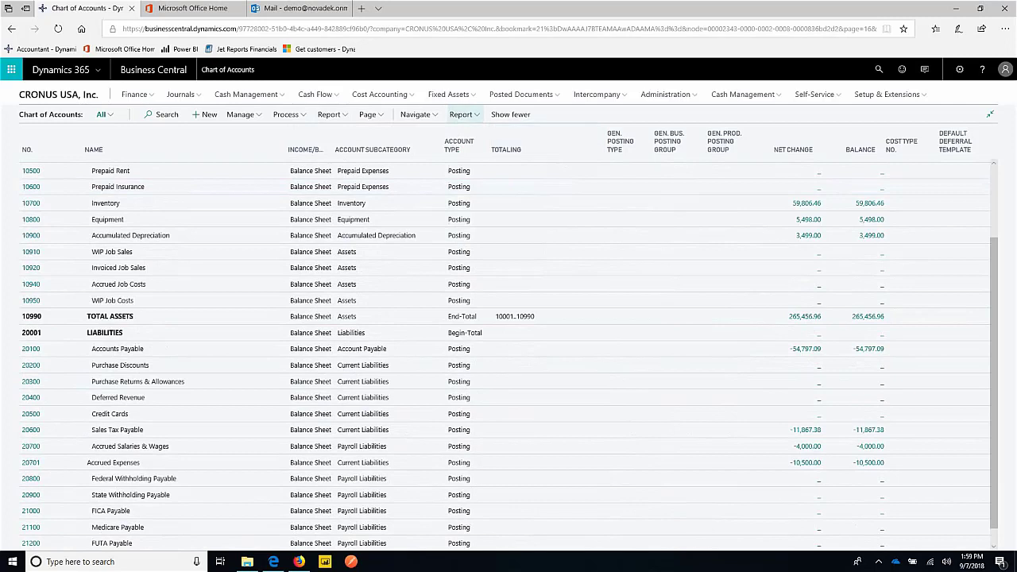
Run Trial Balance, Spread Global Dimension for Expense accounts with Print to Excel, downloading Book1.xlsx
{"action": "left_click", "coordinate": [461, 114]}
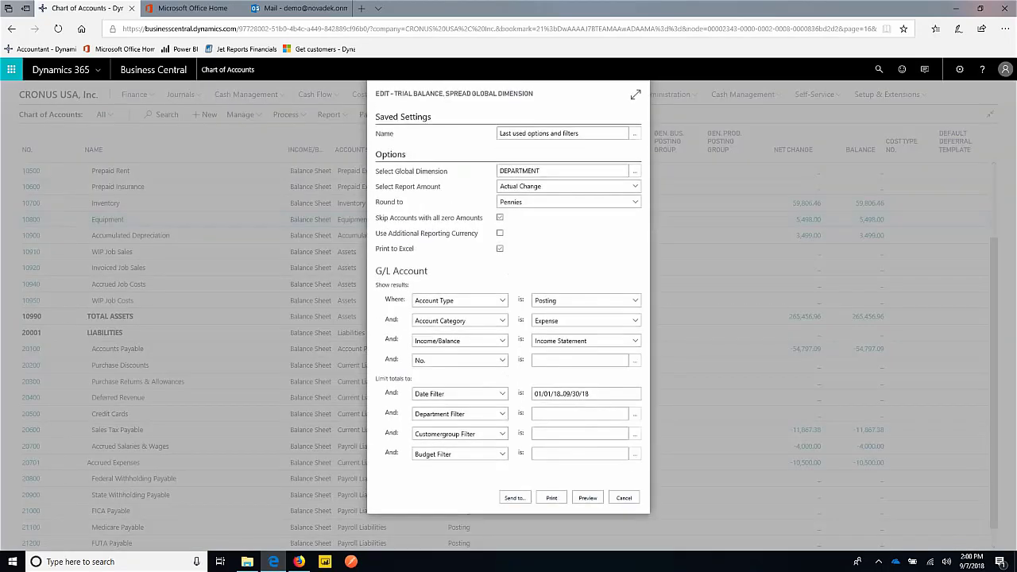
{"action": "left_click", "coordinate": [565, 133]}
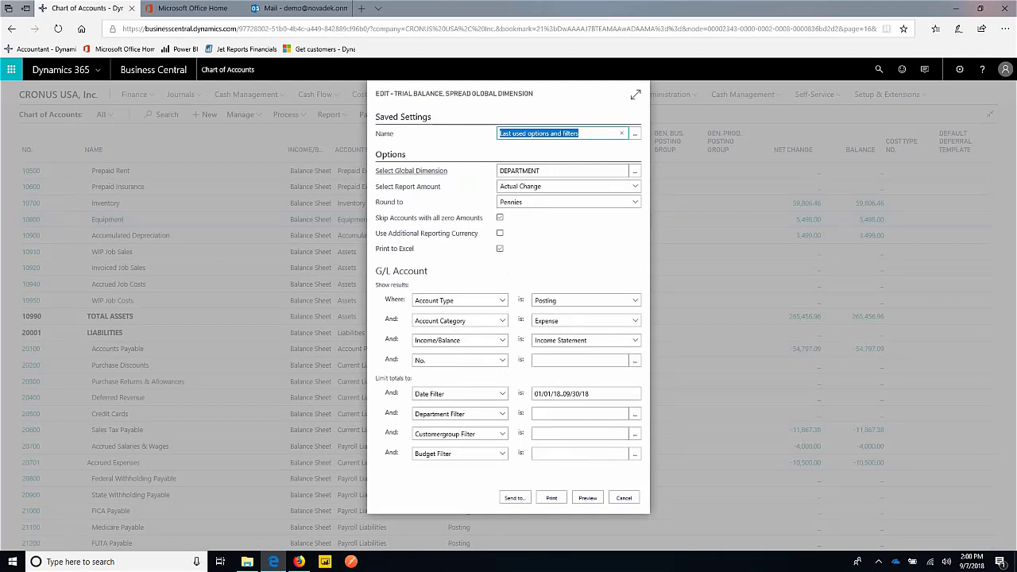
{"action": "mouse_move", "coordinate": [636, 170]}
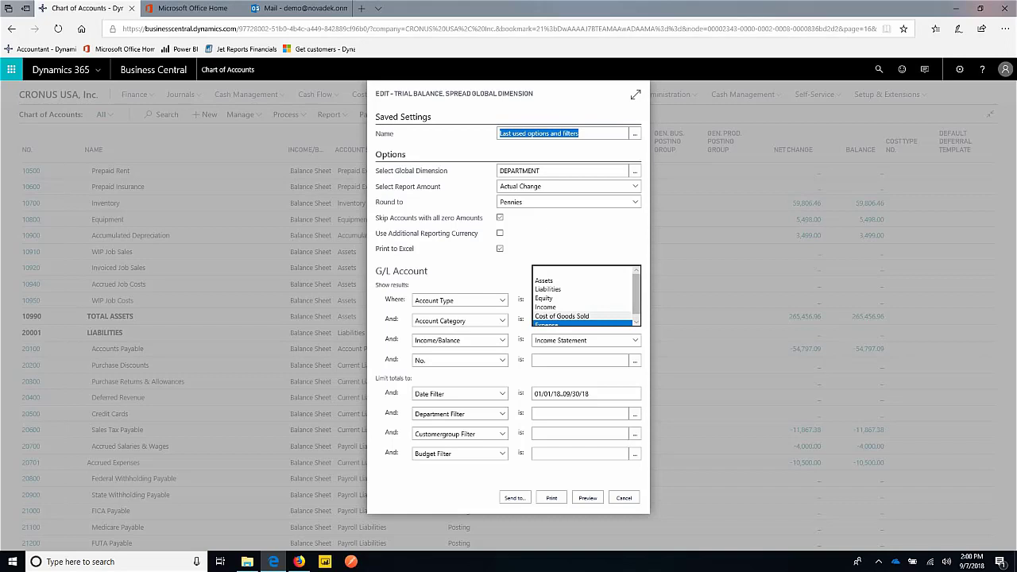
{"action": "left_click", "coordinate": [563, 321]}
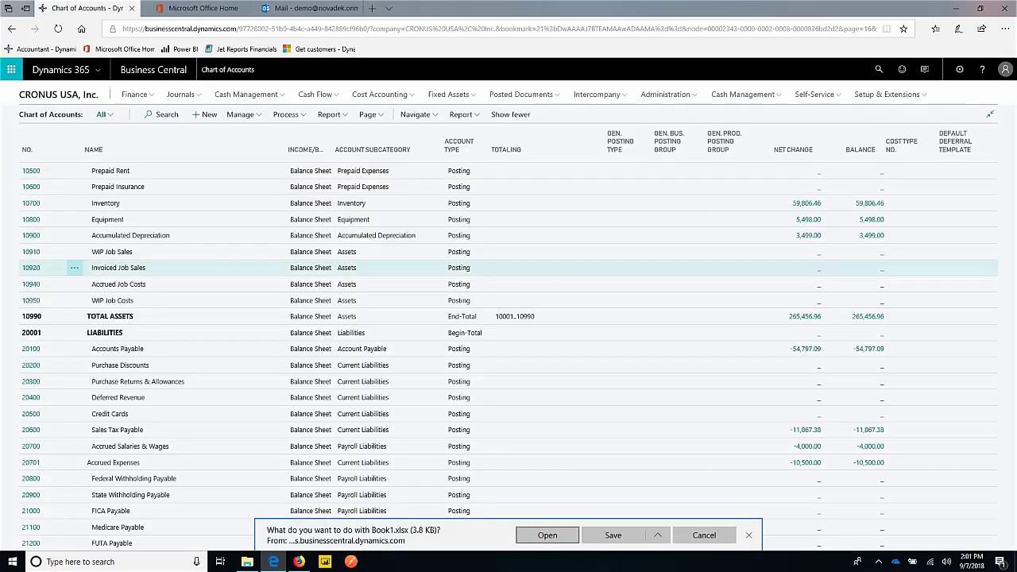
View Book1.xlsx with editing enabled and widened ADM, PROD, SALES columns, then return to Business Central
{"action": "left_click", "coordinate": [547, 534]}
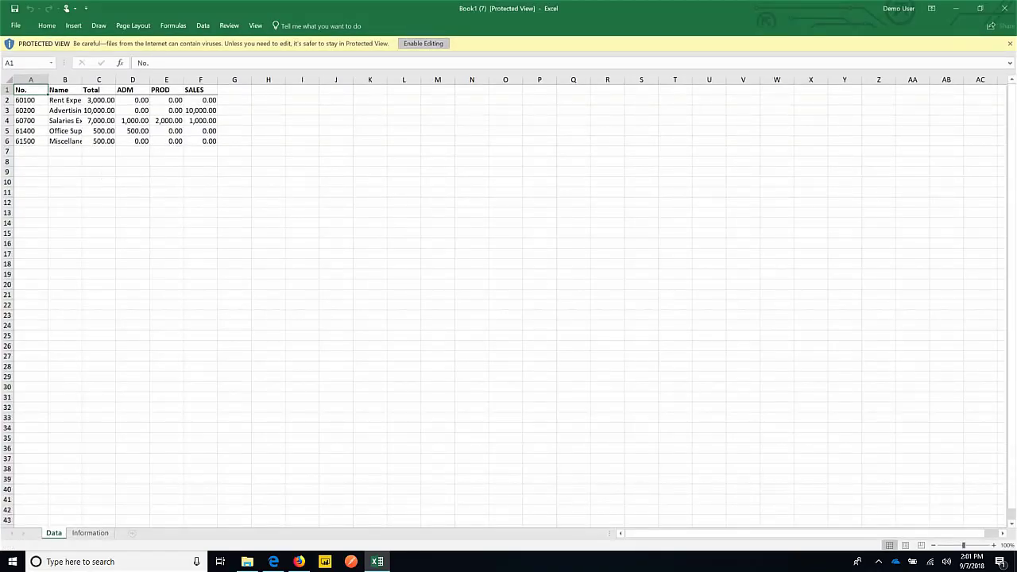
{"action": "left_click", "coordinate": [423, 43]}
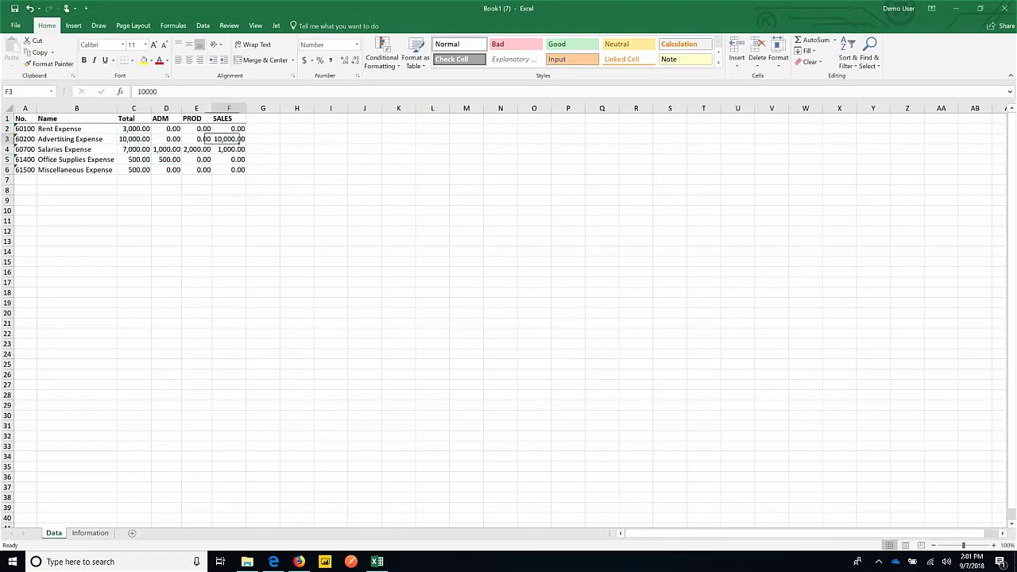
{"action": "left_click", "coordinate": [229, 140]}
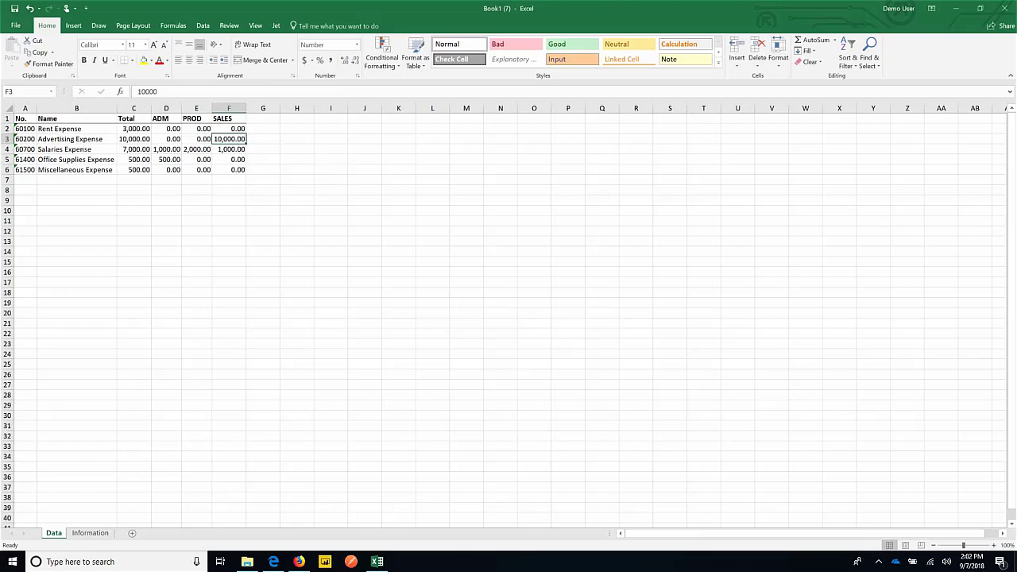
{"action": "left_click", "coordinate": [1005, 8]}
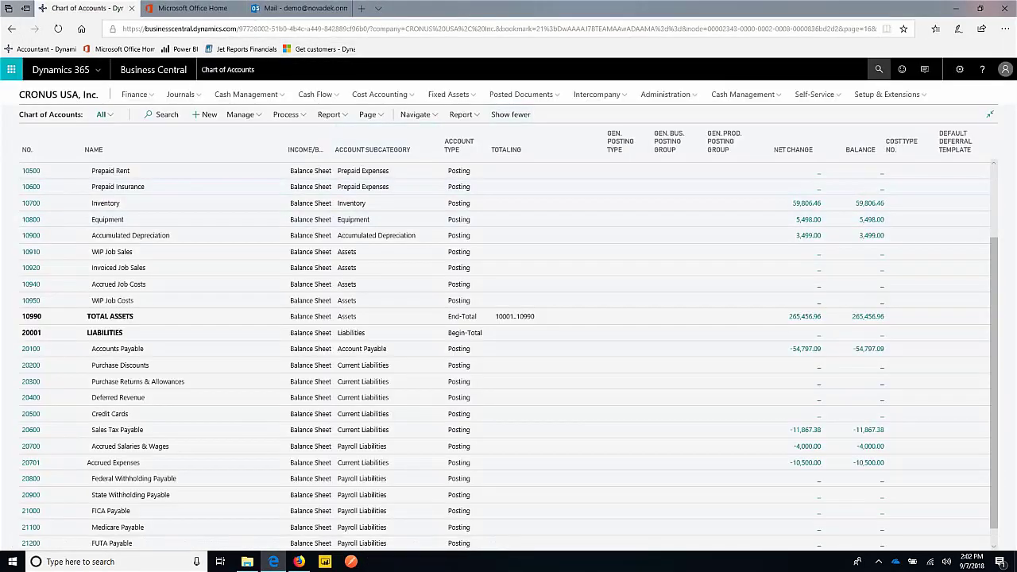
Search 'ANAL' and open Analysis by Dimensions to reach the Analysis View List
{"action": "type", "text": "ANAl"}
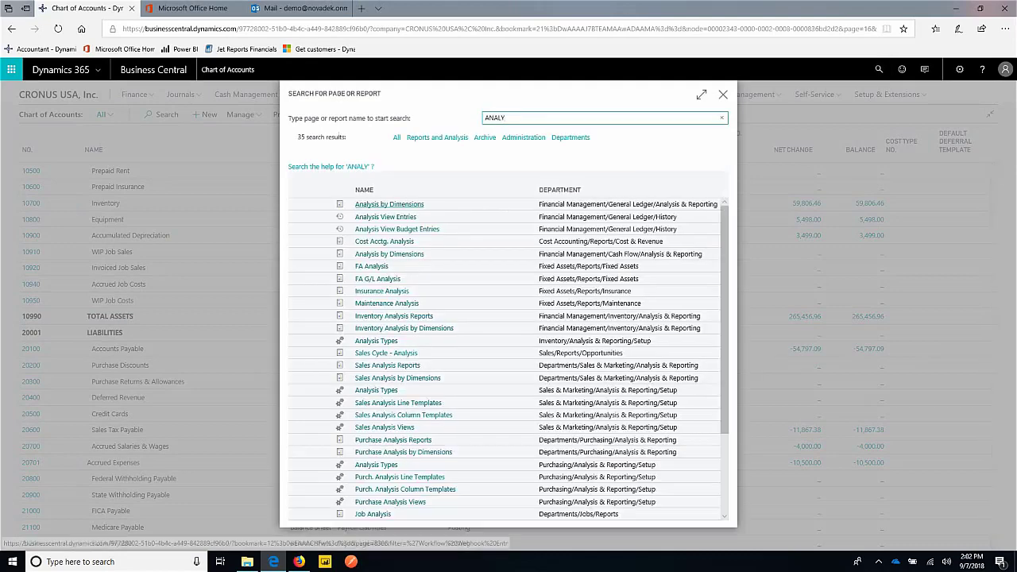
{"action": "left_click", "coordinate": [385, 216]}
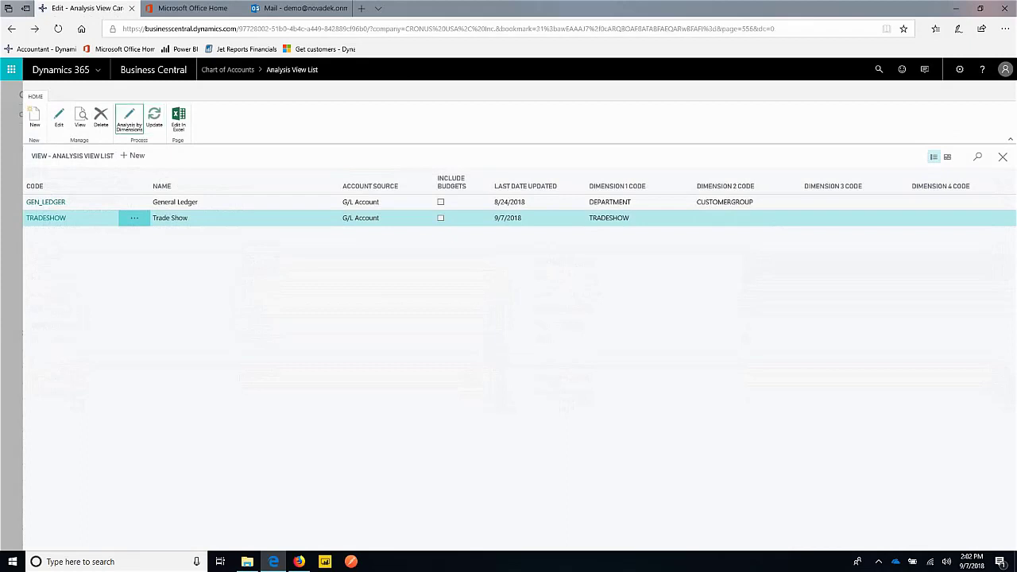
In the TRADESHOW analysis view, set Show as Columns to TRADESHOW
{"action": "left_click", "coordinate": [128, 121]}
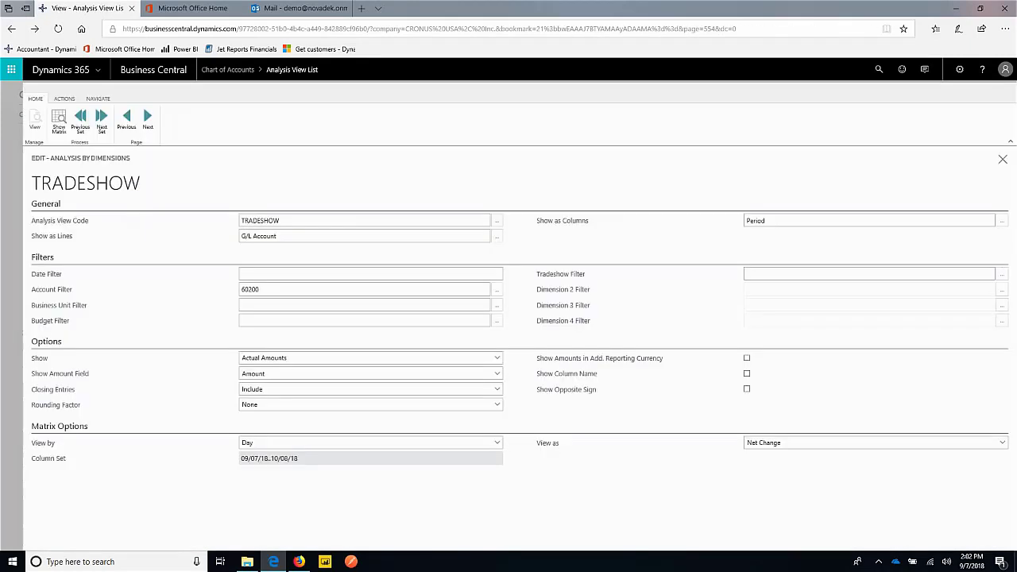
{"action": "left_click", "coordinate": [364, 219]}
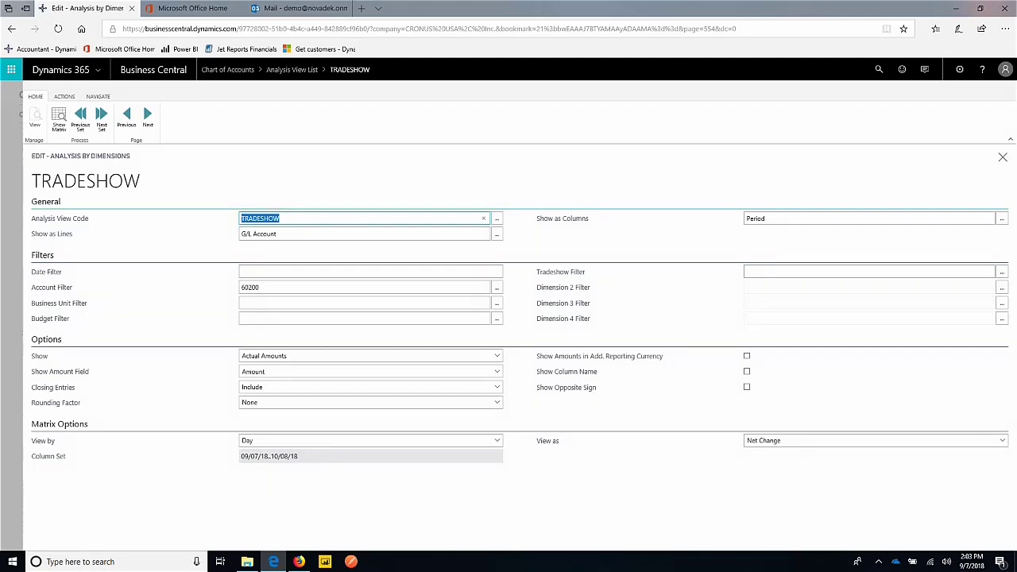
{"action": "left_click", "coordinate": [1001, 217]}
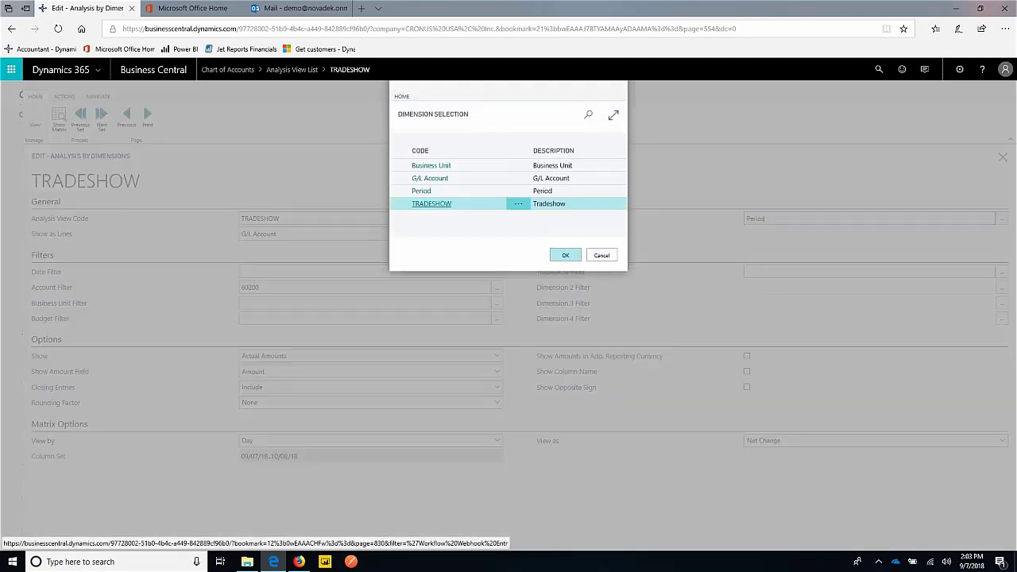
{"action": "left_click", "coordinate": [566, 254]}
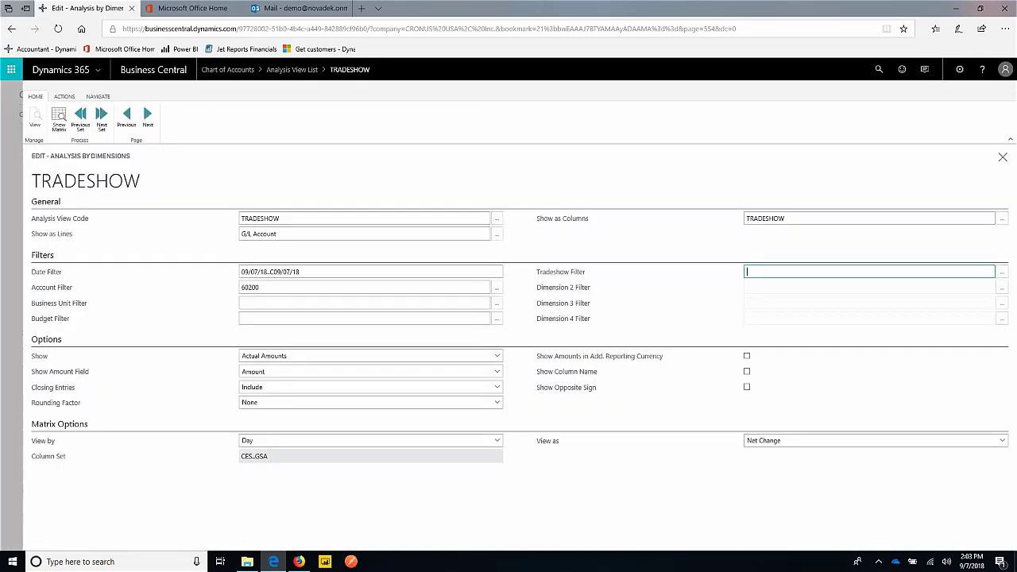
Set the Tradeshow Filter to CES..GSA by selecting multiple values
{"action": "left_click", "coordinate": [1002, 270]}
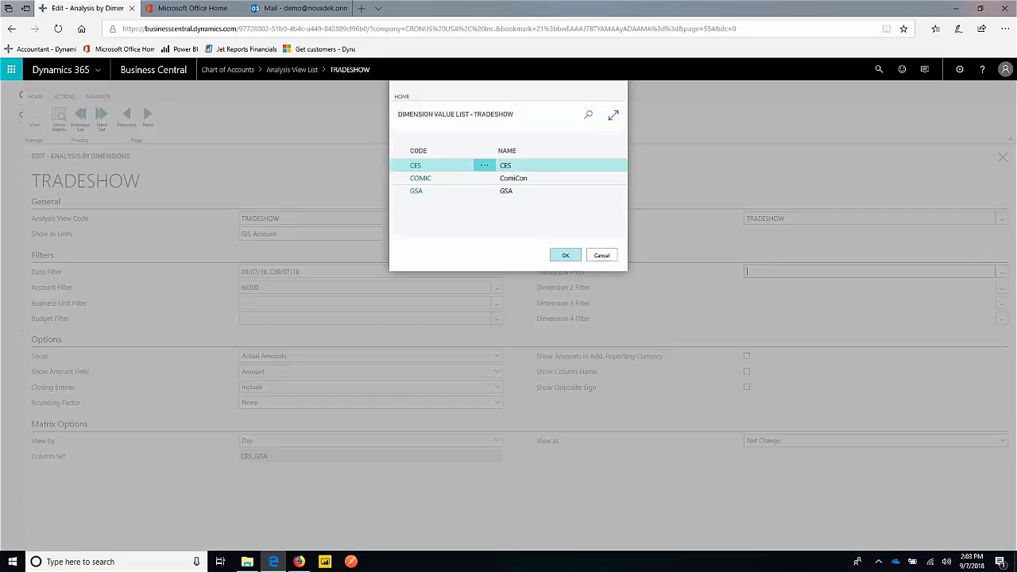
{"action": "left_click", "coordinate": [483, 165]}
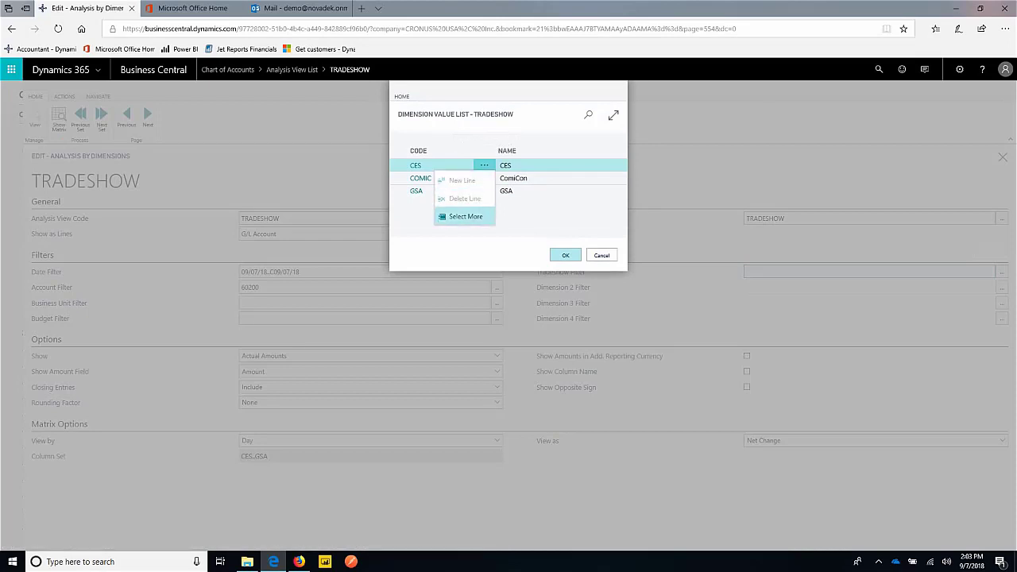
{"action": "left_click", "coordinate": [464, 216]}
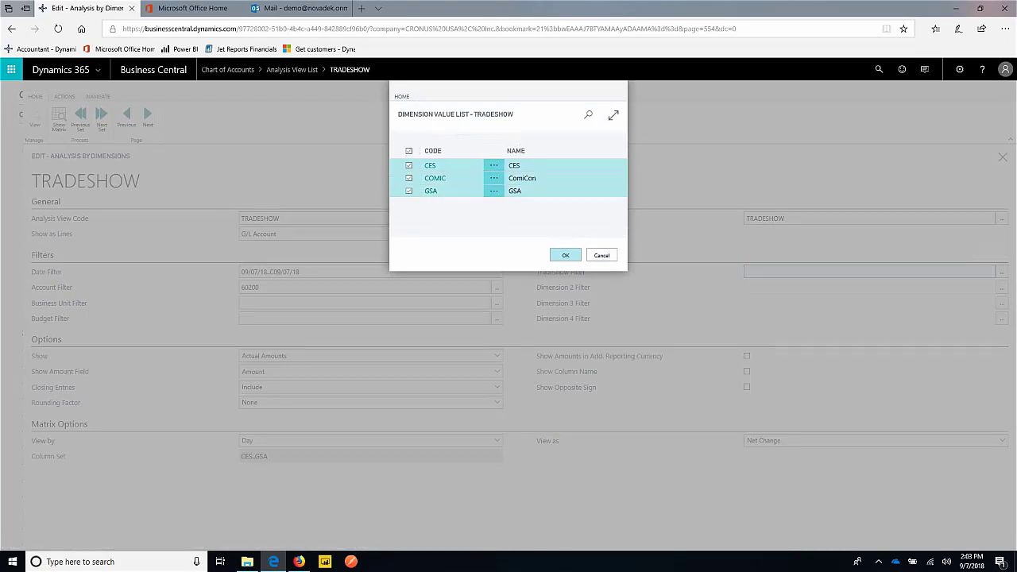
{"action": "left_click", "coordinate": [566, 254]}
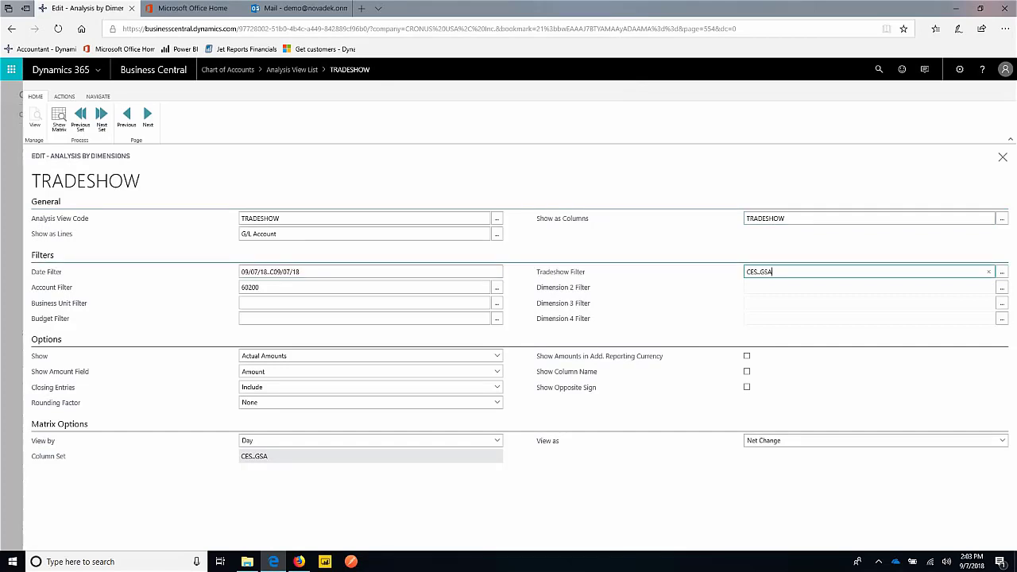
Enter the Date Filter 09/01/2018..09/30/2018
{"action": "left_click", "coordinate": [369, 270]}
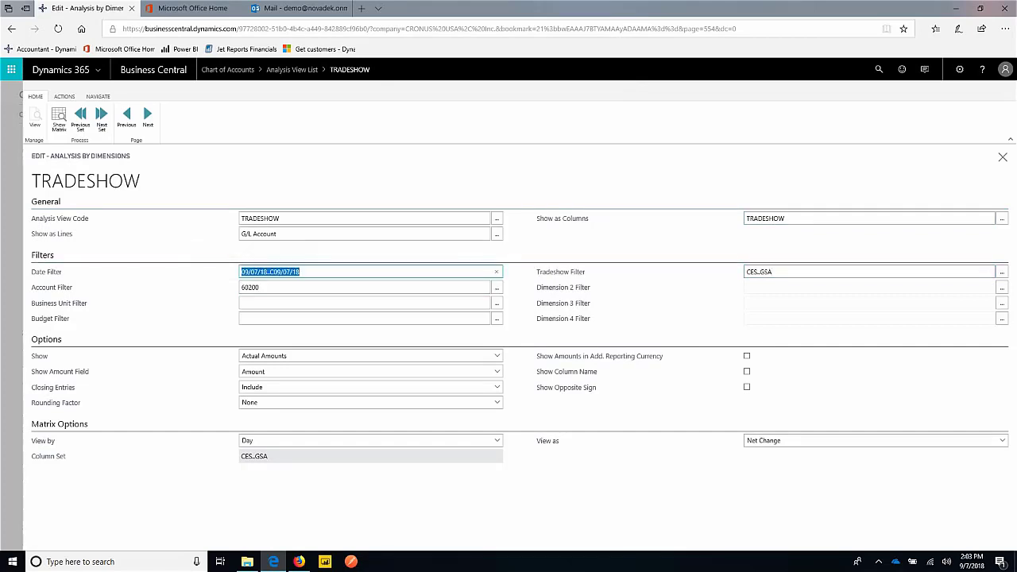
{"action": "type", "text": "09/01/2018"}
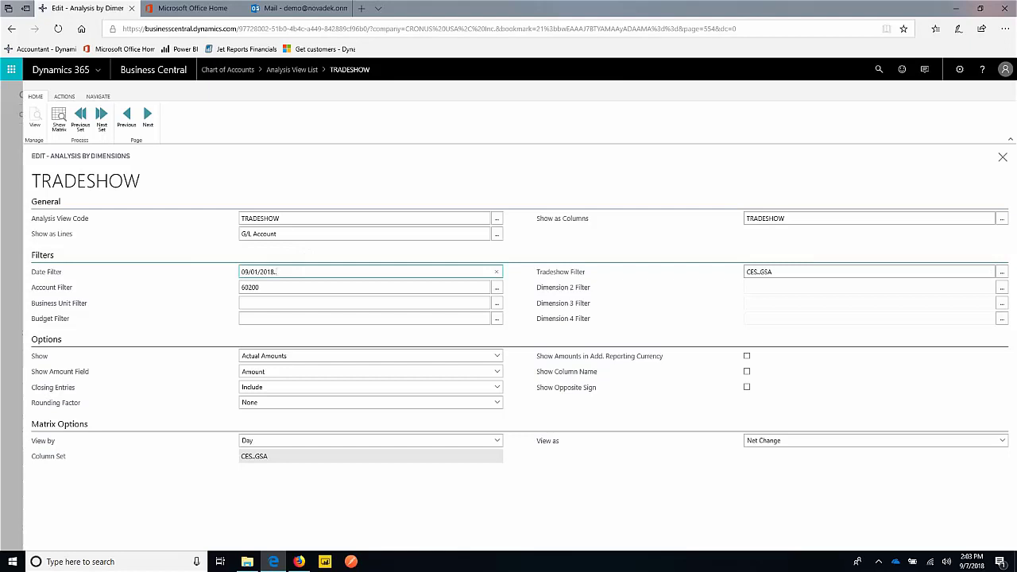
{"action": "type", "text": "..09/30/2018"}
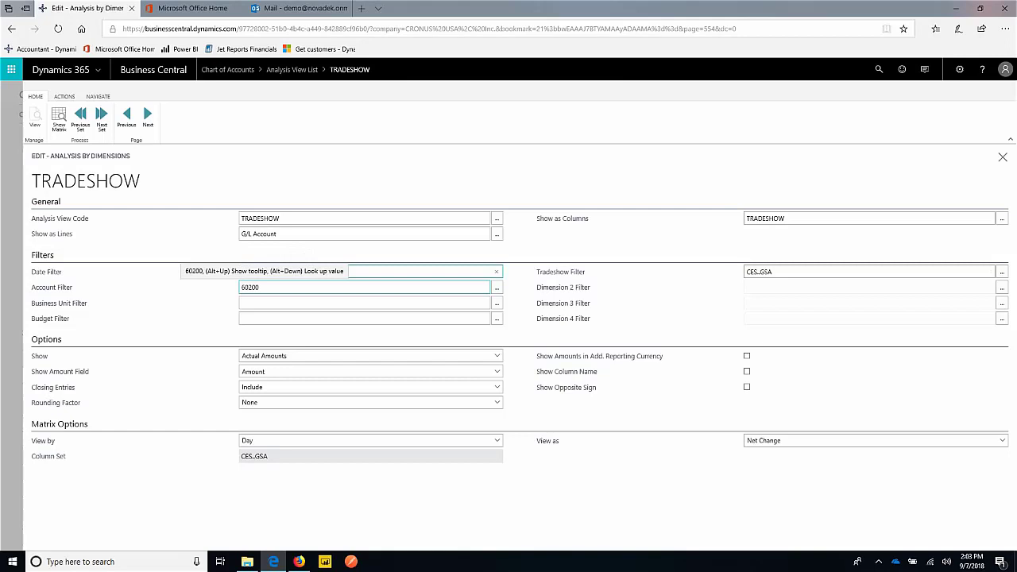
{"action": "type", "text": "09/01/2018..09/30/2018"}
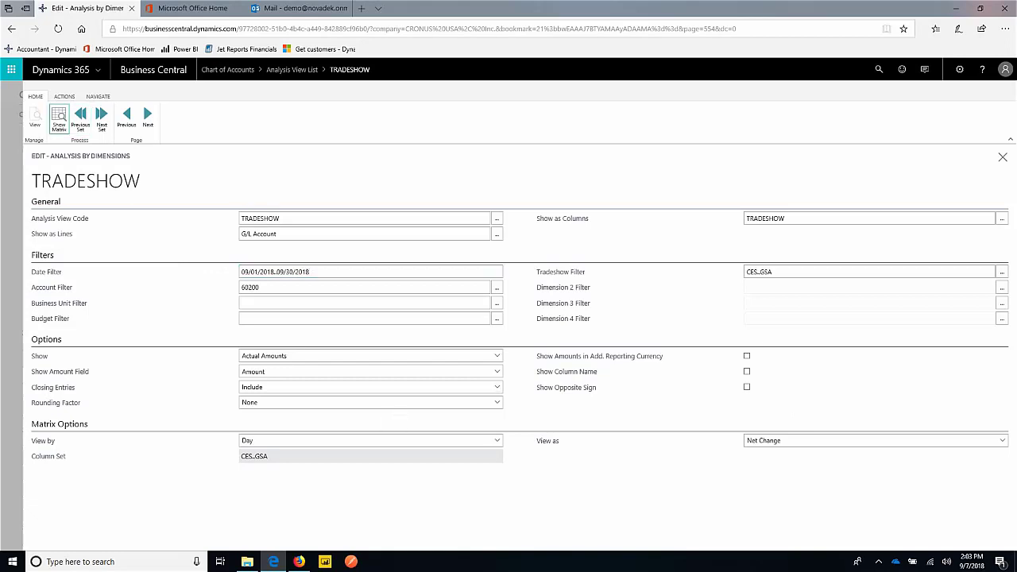
Show the Advertising Expense matrix by trade show, export it to Excel, and open Book1
{"action": "left_click", "coordinate": [59, 117]}
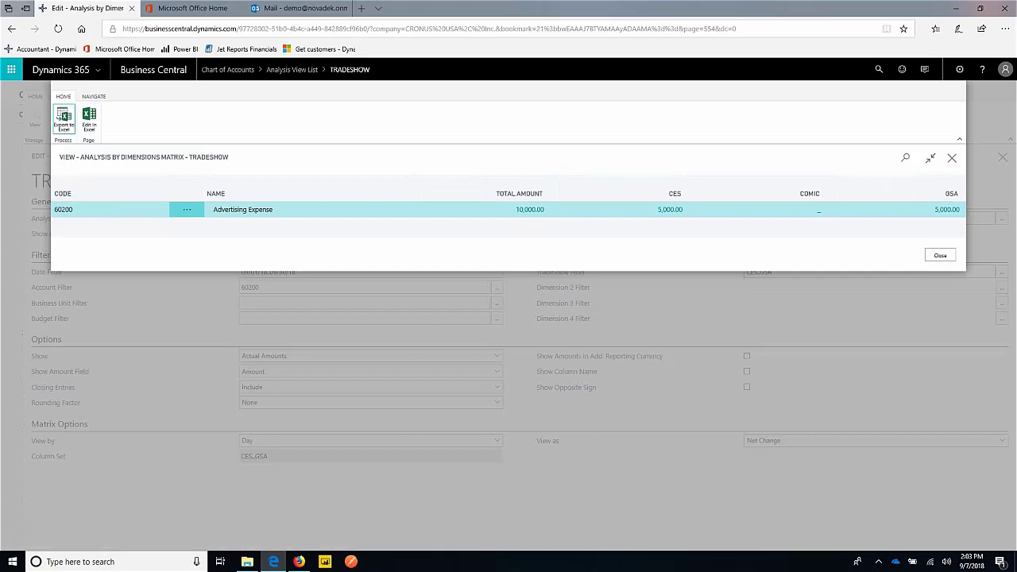
{"action": "left_click", "coordinate": [64, 118]}
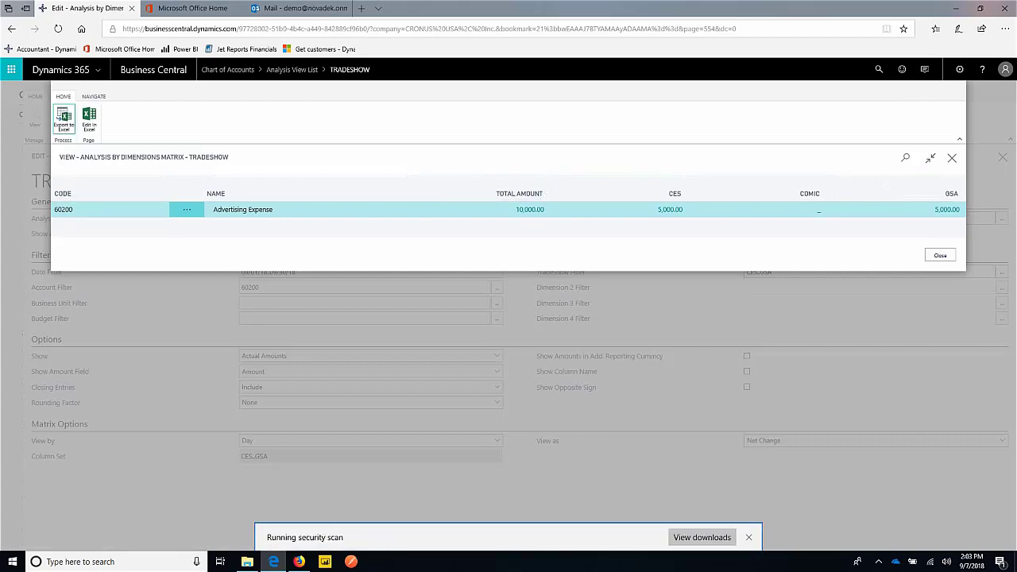
{"action": "left_click", "coordinate": [747, 537]}
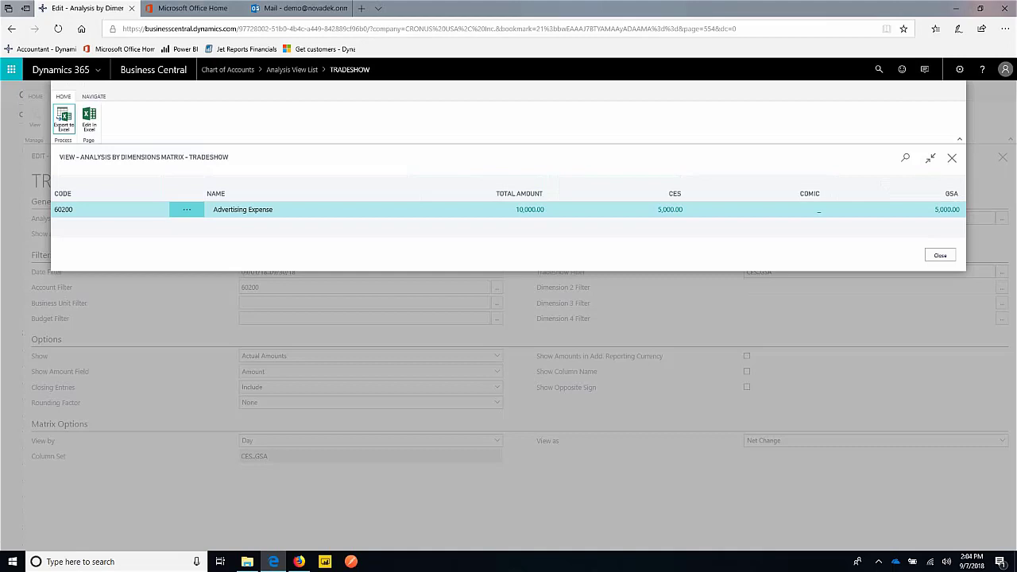
{"action": "left_click", "coordinate": [64, 117]}
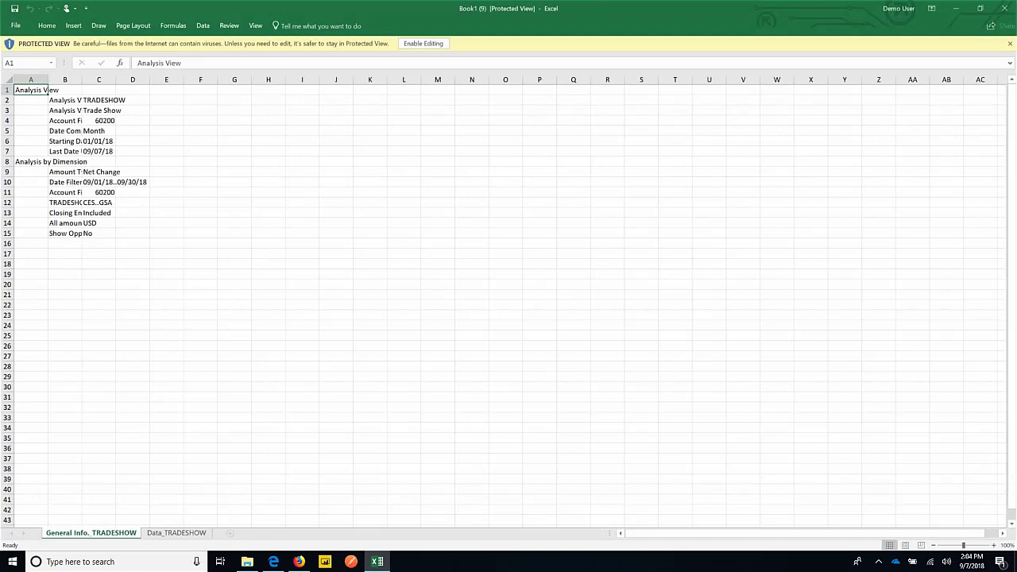
Enable editing and switch to the Data_TRADESHOW sheet with the CES and OSA 5,000 rows
{"action": "left_click", "coordinate": [175, 532]}
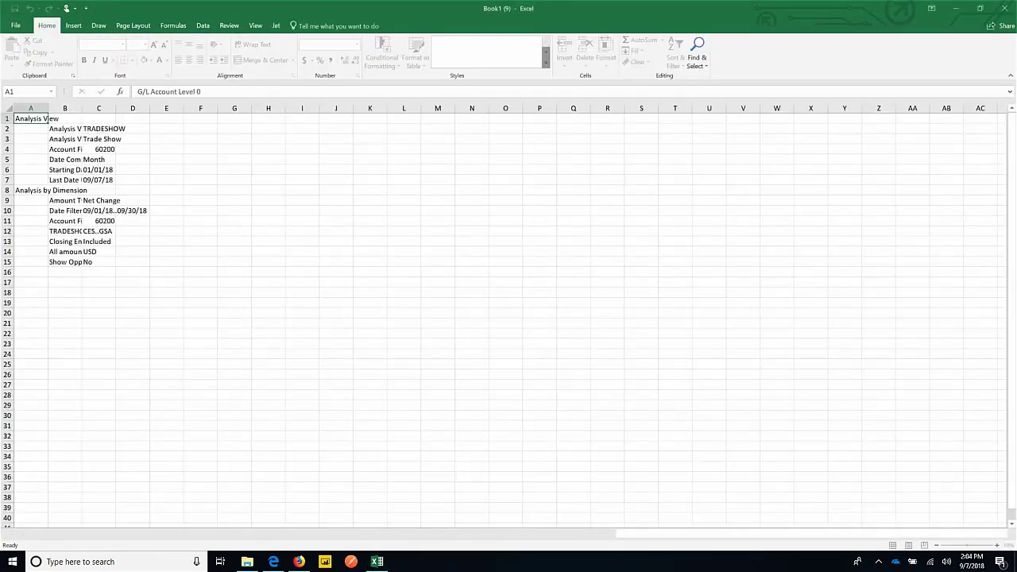
{"action": "left_click", "coordinate": [175, 532]}
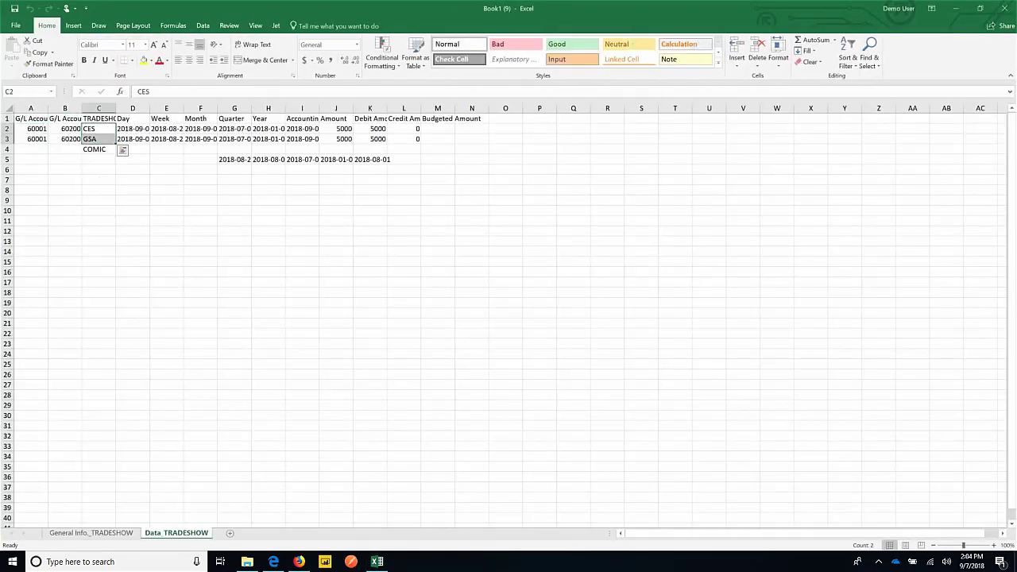